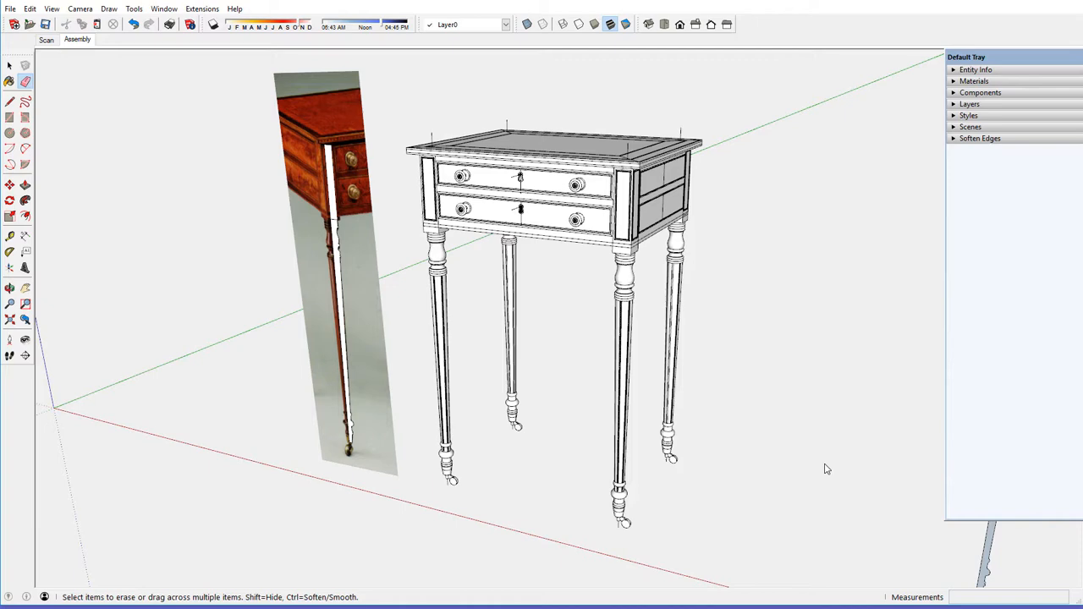
{"action": "mouse_move", "coordinate": [494, 303]}
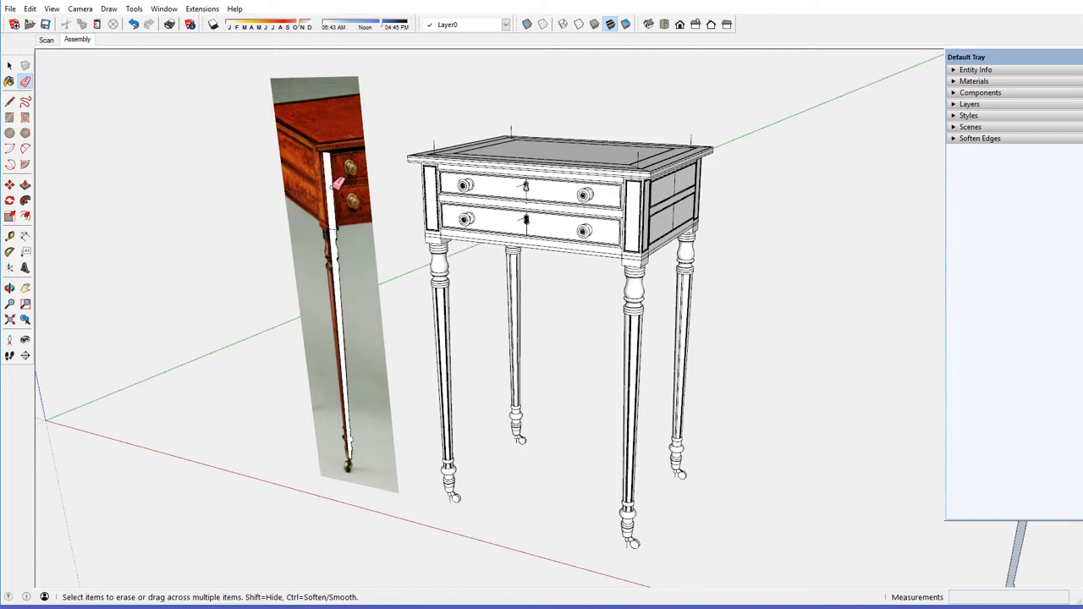
{"action": "mouse_move", "coordinate": [337, 209]}
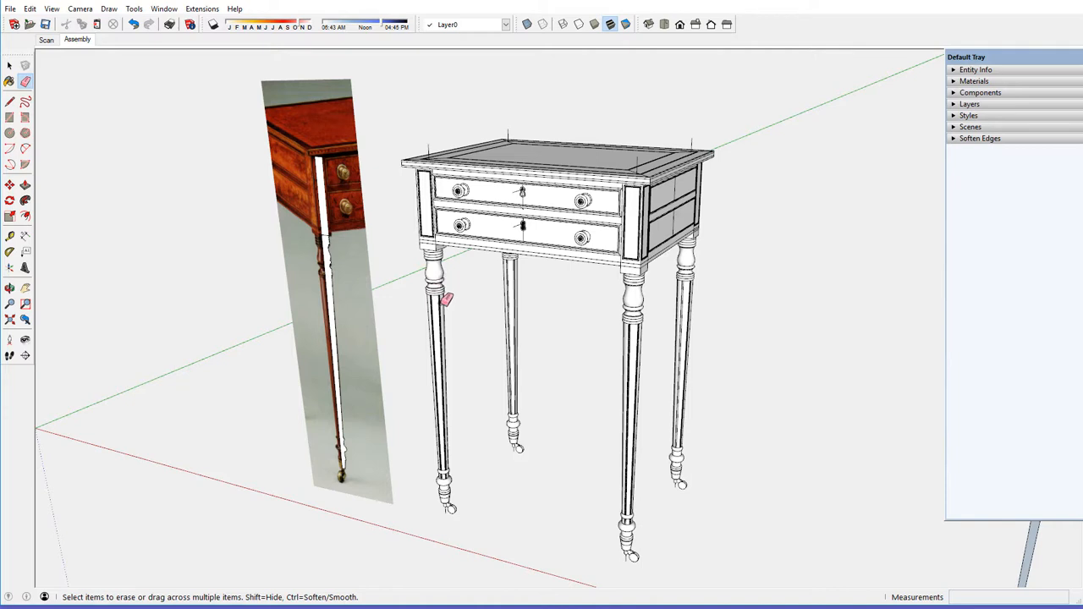
{"action": "mouse_move", "coordinate": [325, 242]}
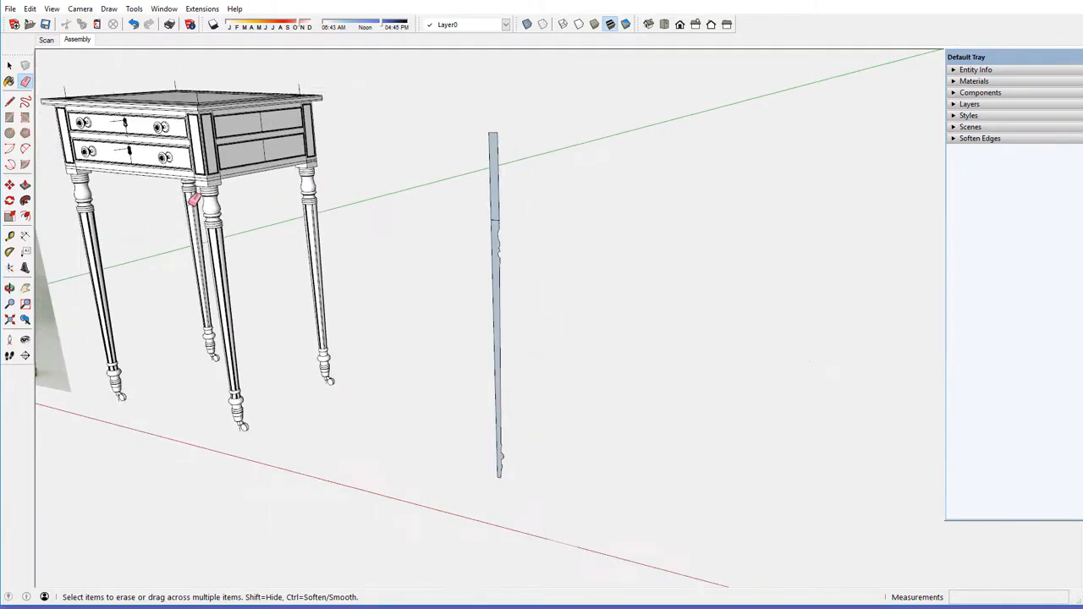
{"action": "mouse_move", "coordinate": [499, 221]}
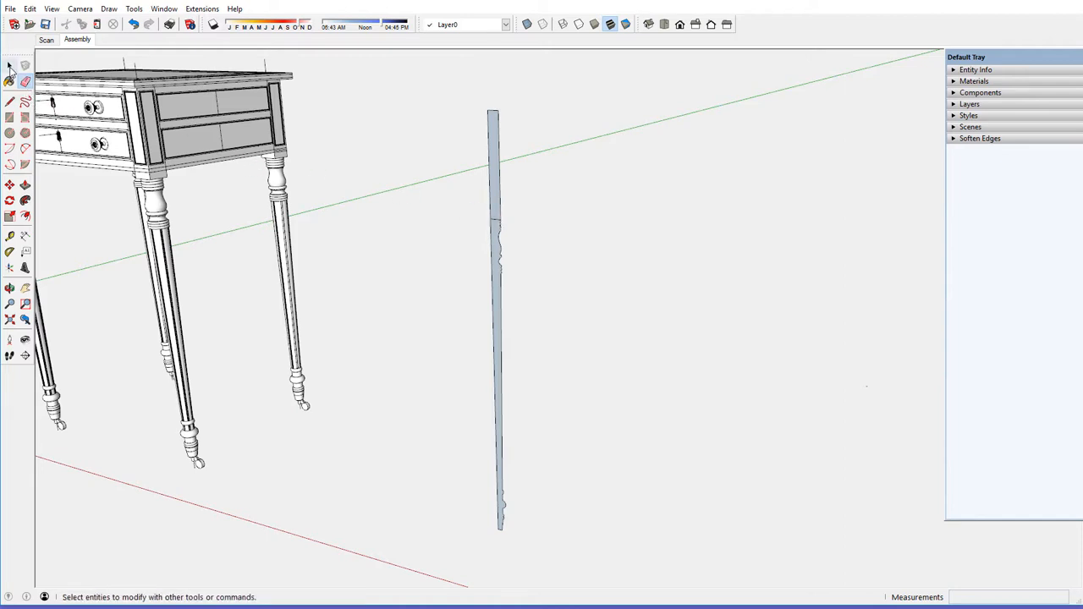
- Select the flat leg profile and zoom to inspect its traced outline of beads and coves
{"action": "left_click", "coordinate": [10, 66]}
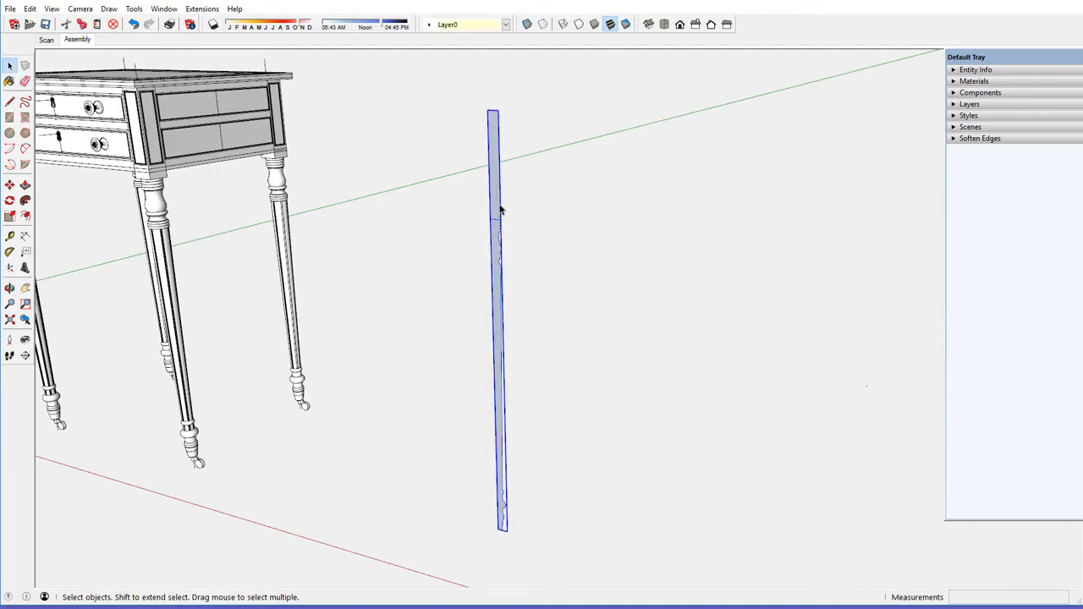
{"action": "mouse_move", "coordinate": [494, 204]}
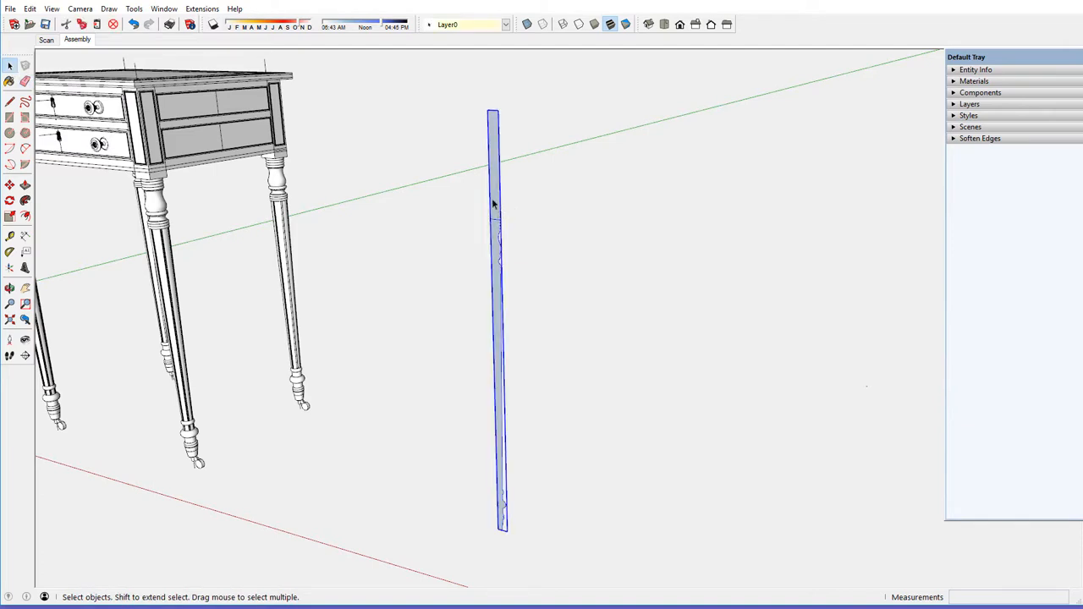
{"action": "mouse_move", "coordinate": [498, 227]}
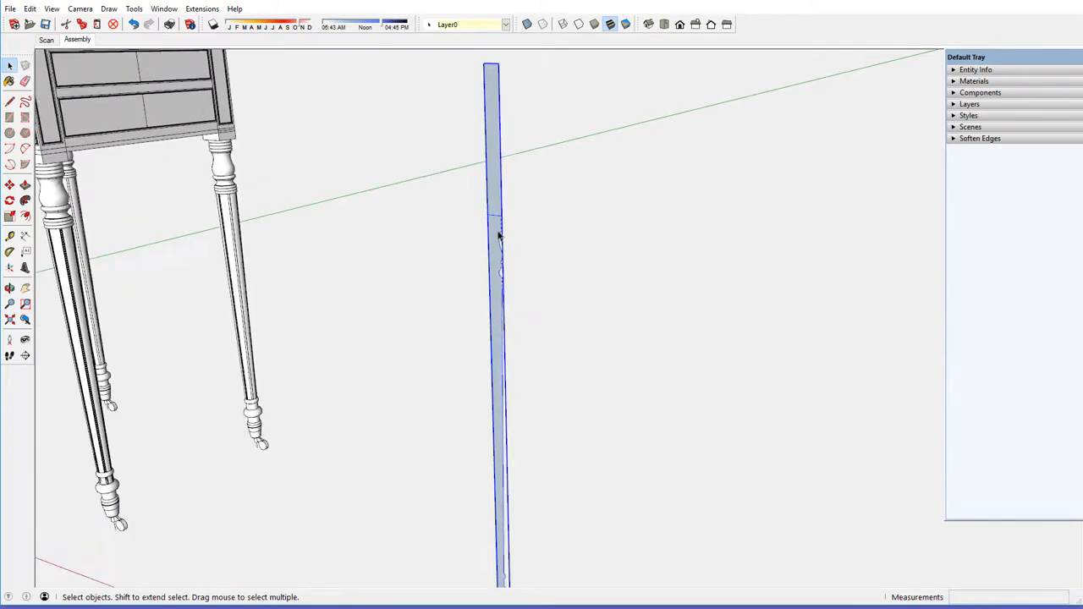
{"action": "scroll", "scroll_direction": "down", "scroll_amount": 3}
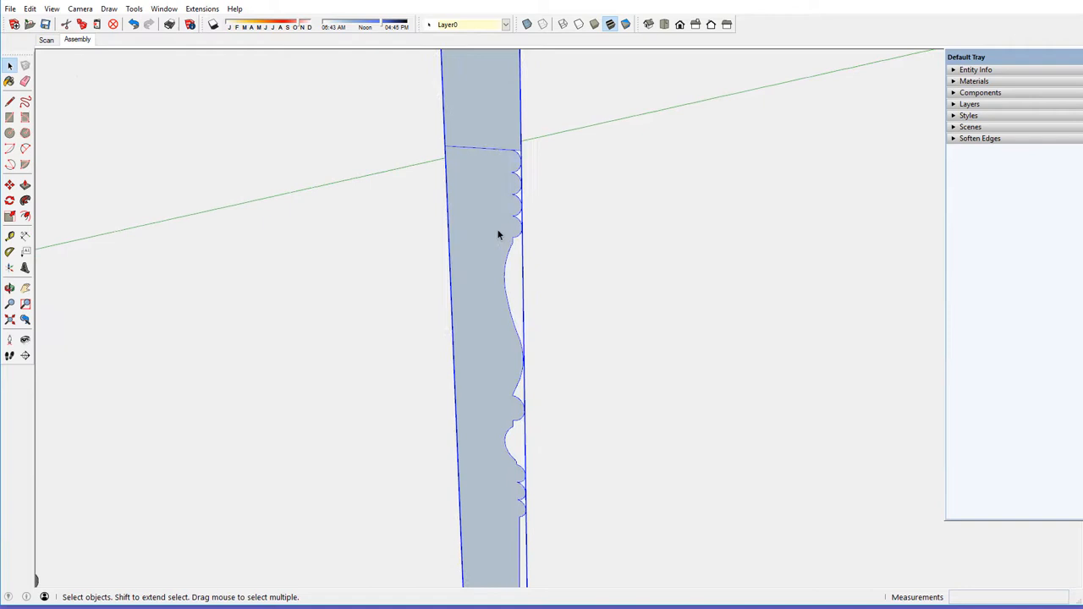
{"action": "mouse_move", "coordinate": [514, 186]}
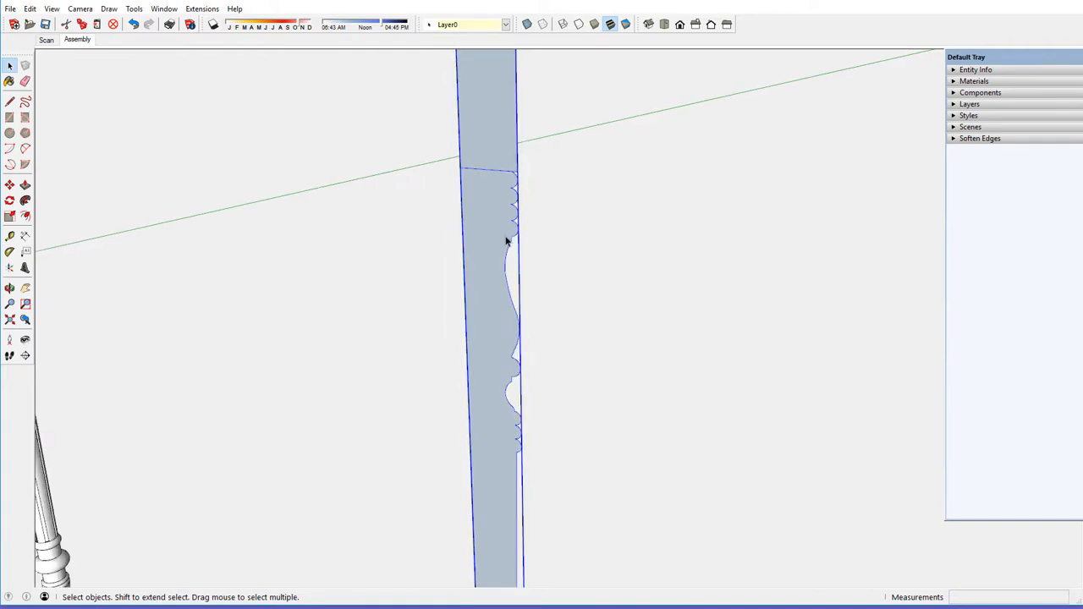
{"action": "scroll", "scroll_direction": "down", "scroll_amount": 3}
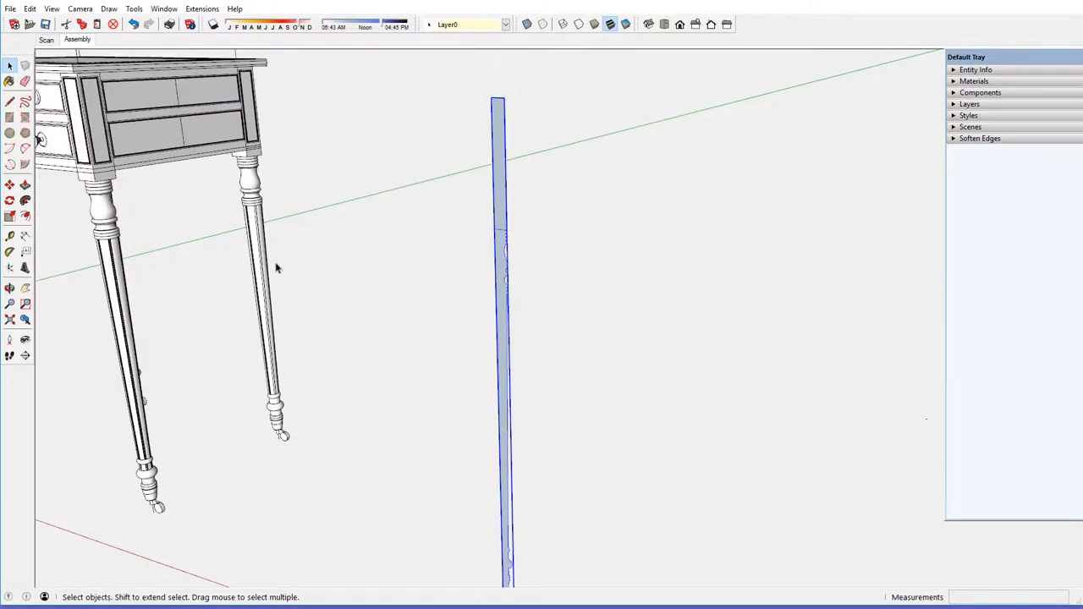
- Scale the leg profile up by a factor of 10 and fit the whole model into view
{"action": "left_click", "coordinate": [10, 235]}
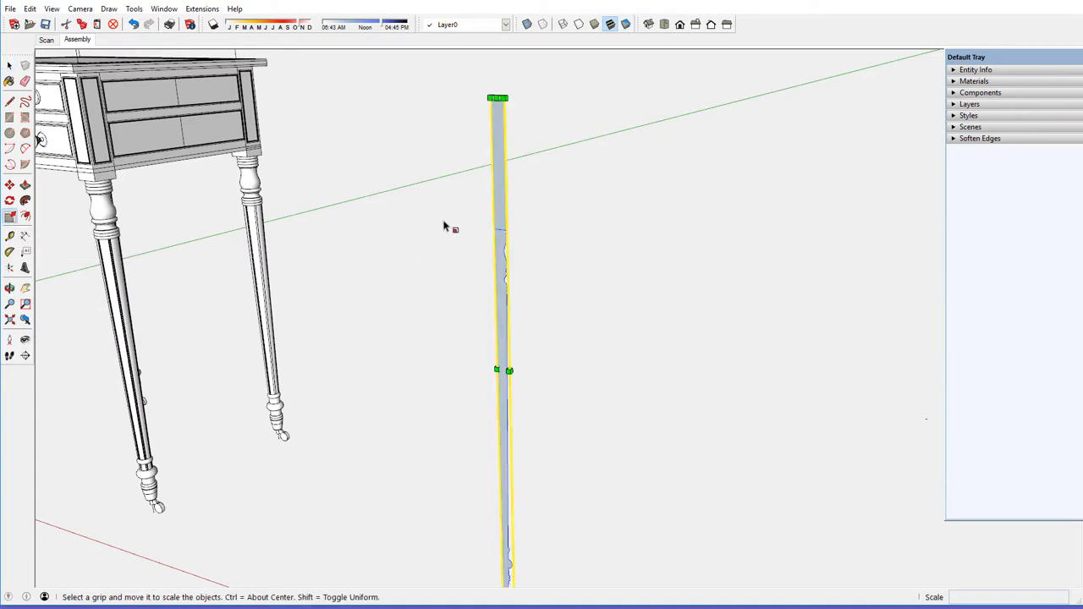
{"action": "mouse_move", "coordinate": [500, 96]}
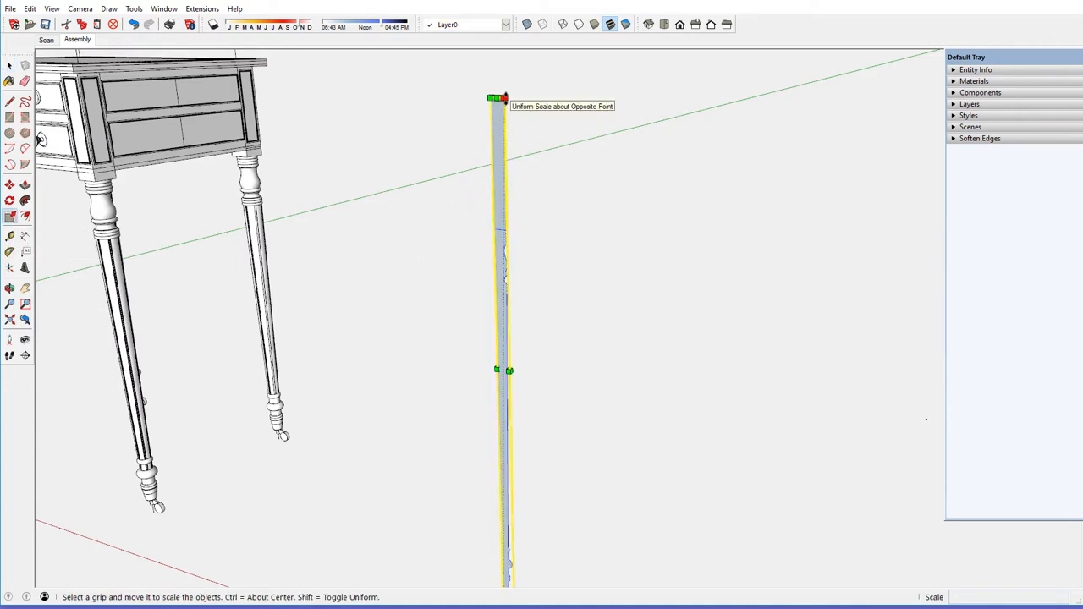
{"action": "left_click_drag", "start_coordinate": [498, 97], "coordinate": [505, 81]}
{"action": "type", "text": "10"}
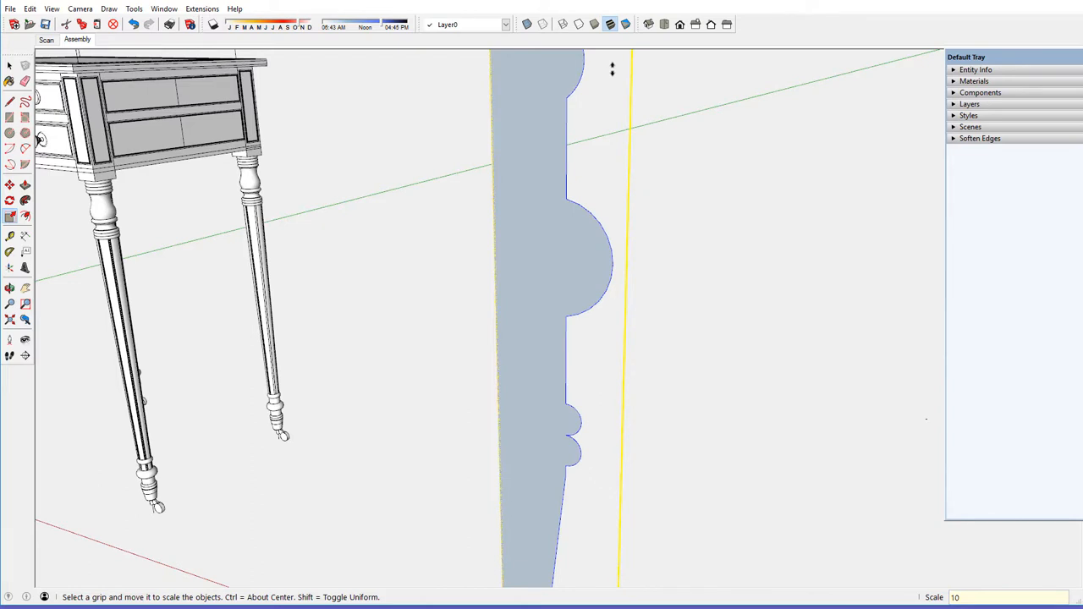
{"action": "mouse_move", "coordinate": [10, 320]}
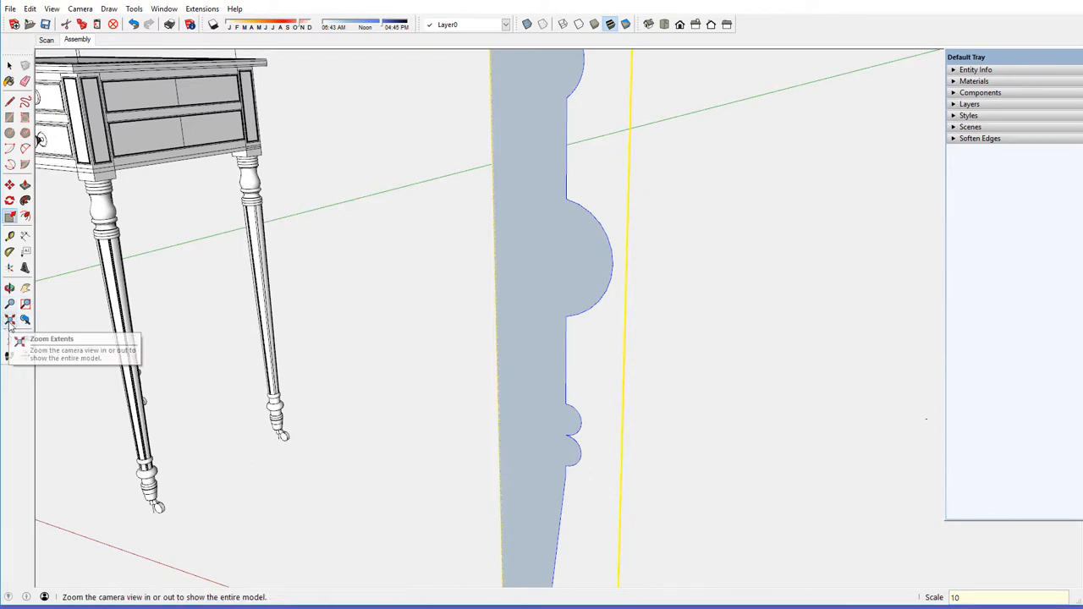
{"action": "left_click", "coordinate": [10, 320]}
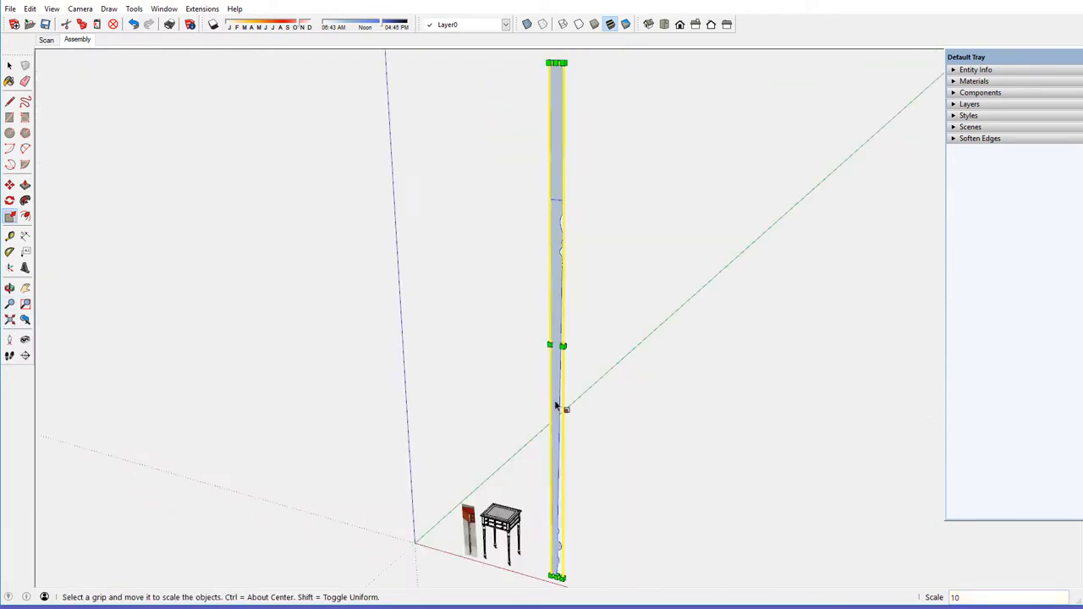
{"action": "left_click", "coordinate": [10, 288]}
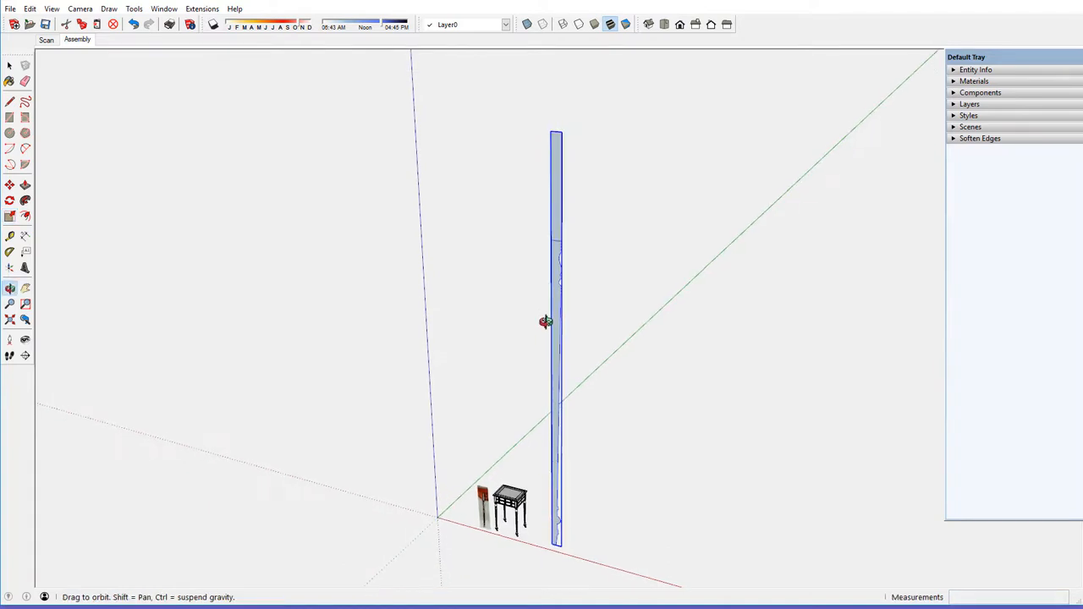
- Draw a circle centred on the profile top as a turning path and enter the profile group for editing
{"action": "left_click", "coordinate": [10, 133]}
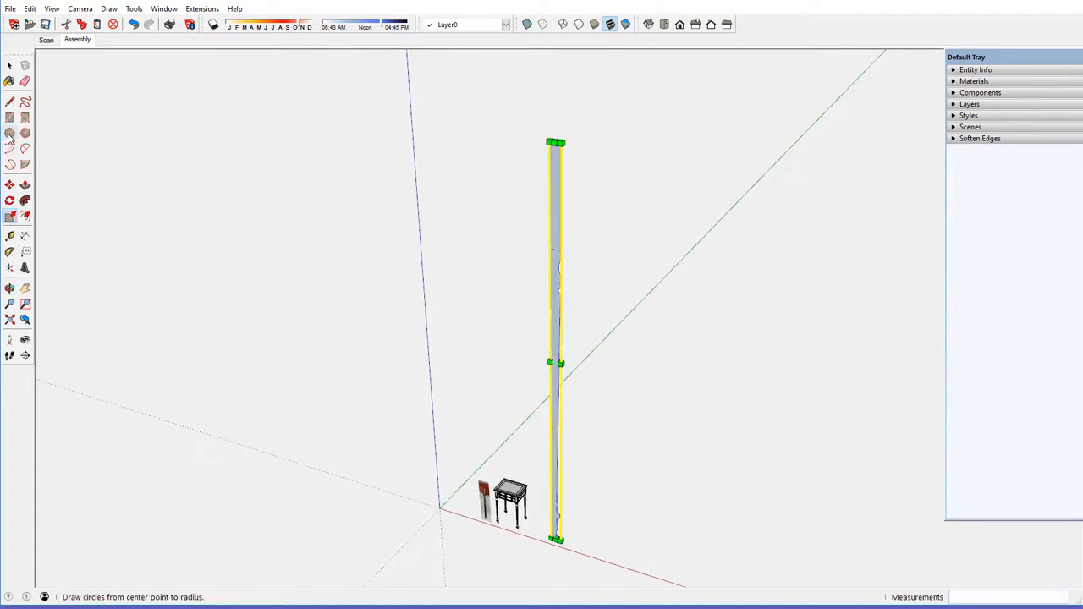
{"action": "left_click", "coordinate": [10, 132]}
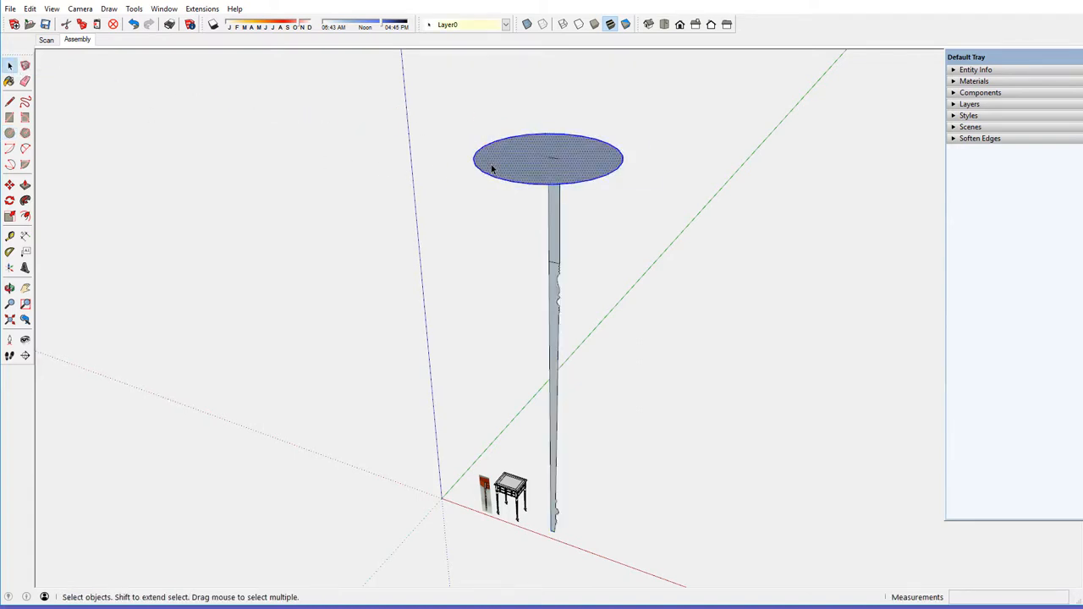
{"action": "mouse_move", "coordinate": [76, 219]}
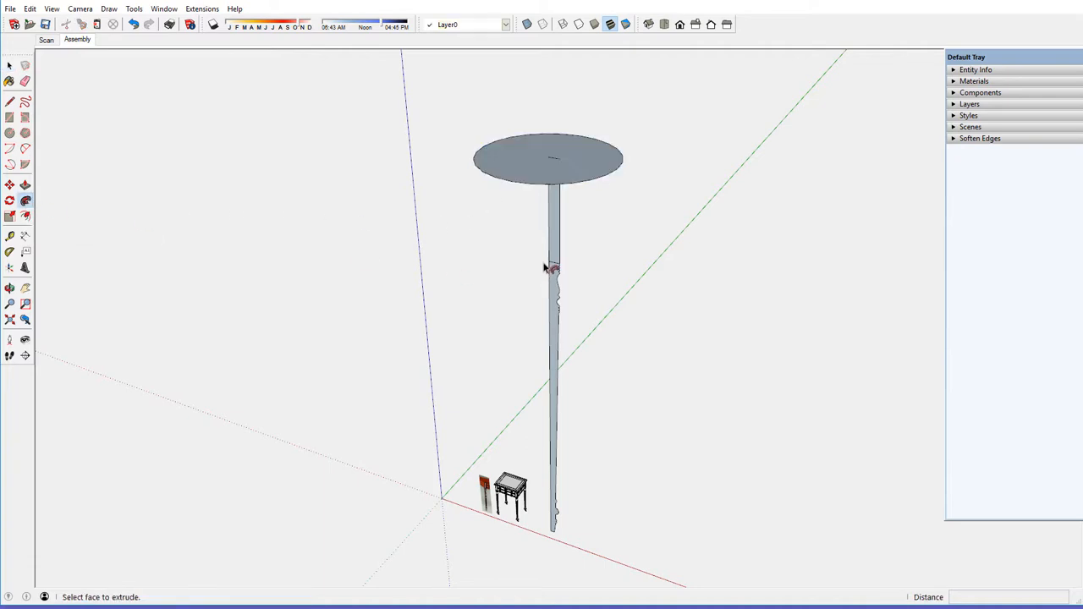
{"action": "right_click", "coordinate": [555, 279]}
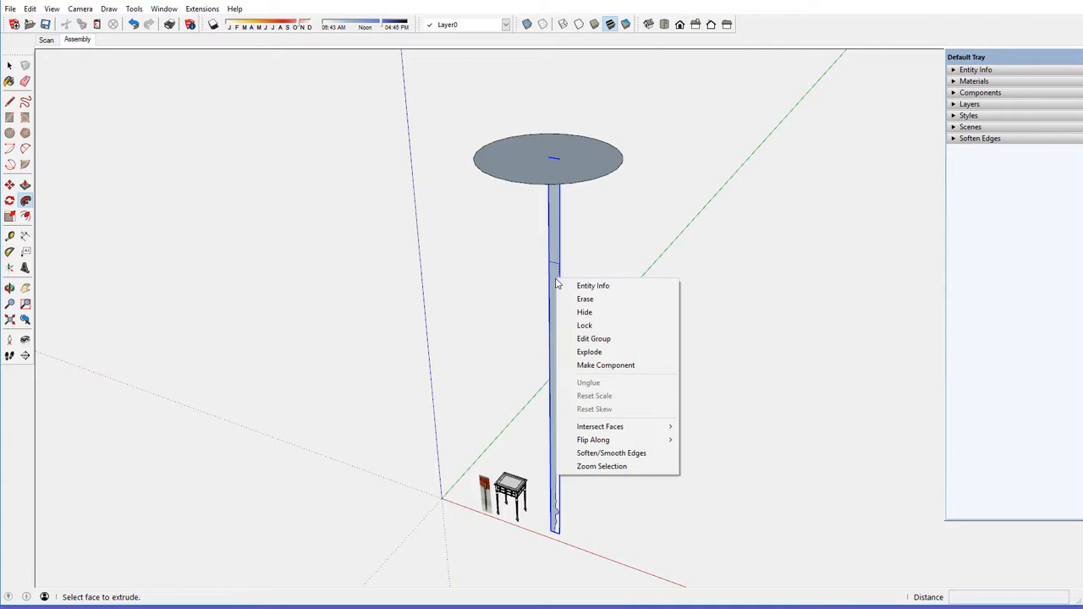
{"action": "left_click", "coordinate": [593, 338]}
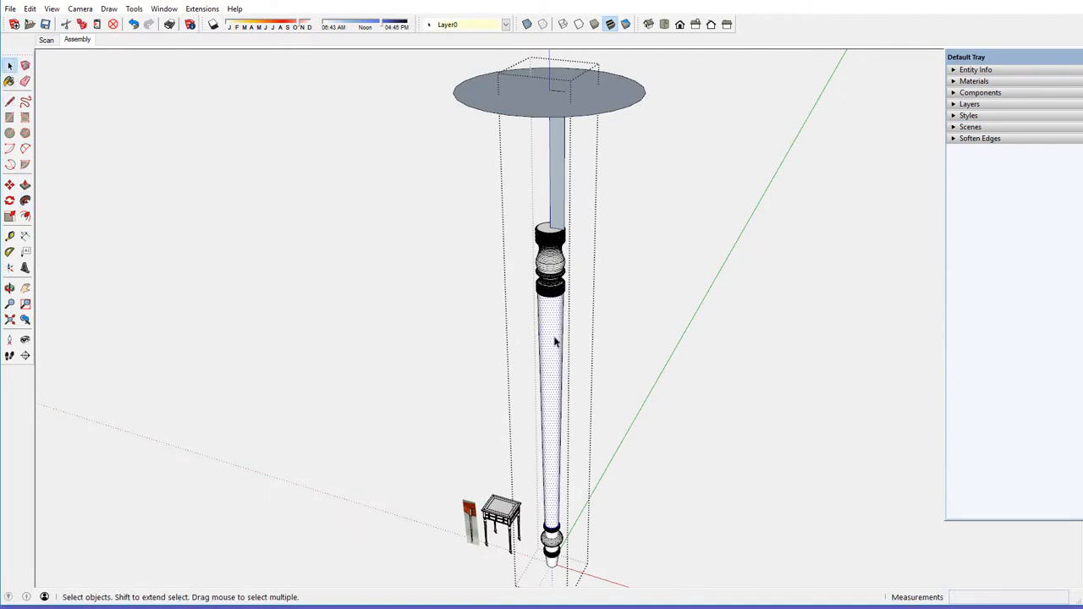
- Soften the turned leg's faceted edges with Soften/Smooth Edges on the whole leg
{"action": "right_click", "coordinate": [555, 351]}
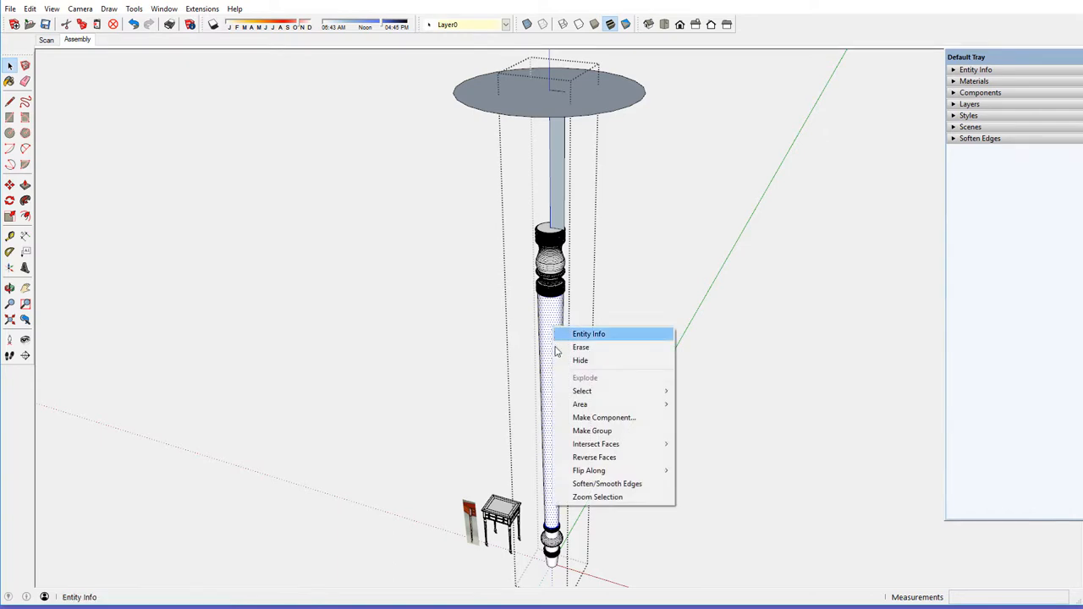
{"action": "mouse_move", "coordinate": [606, 484]}
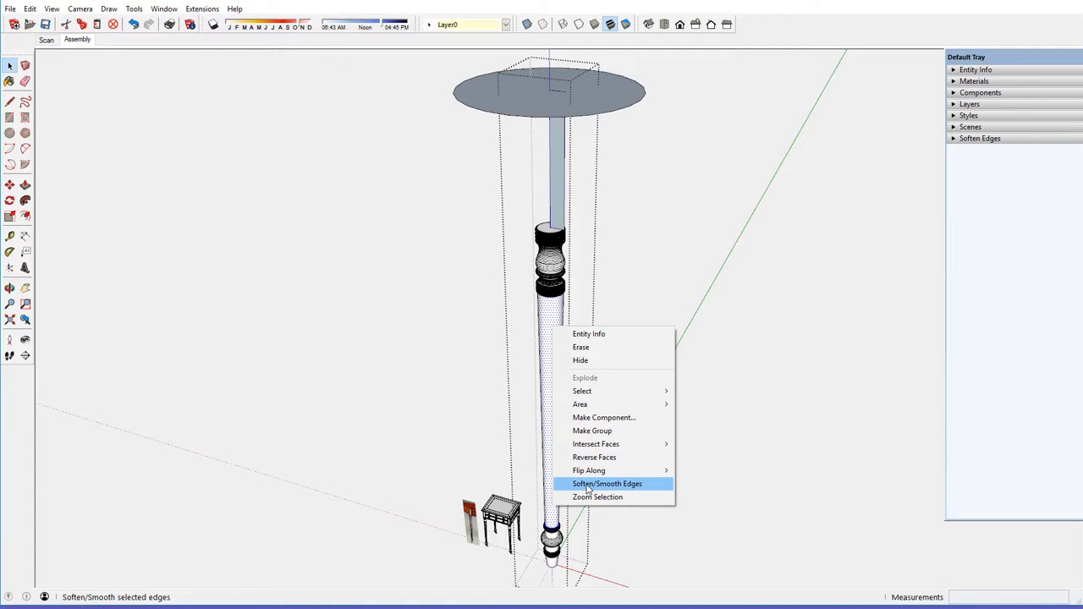
{"action": "left_click", "coordinate": [606, 484]}
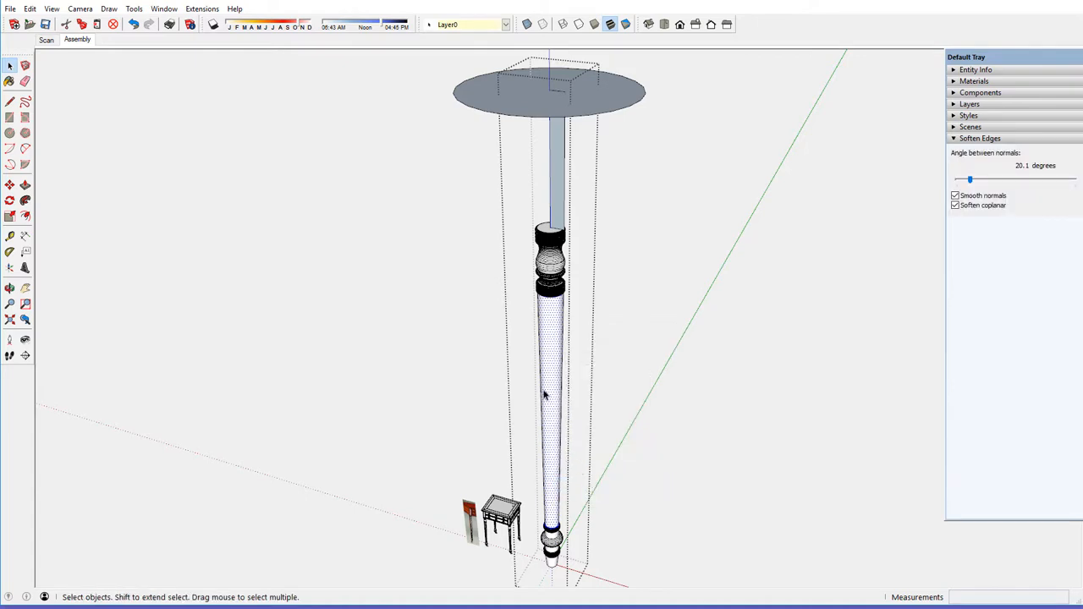
{"action": "mouse_move", "coordinate": [426, 237]}
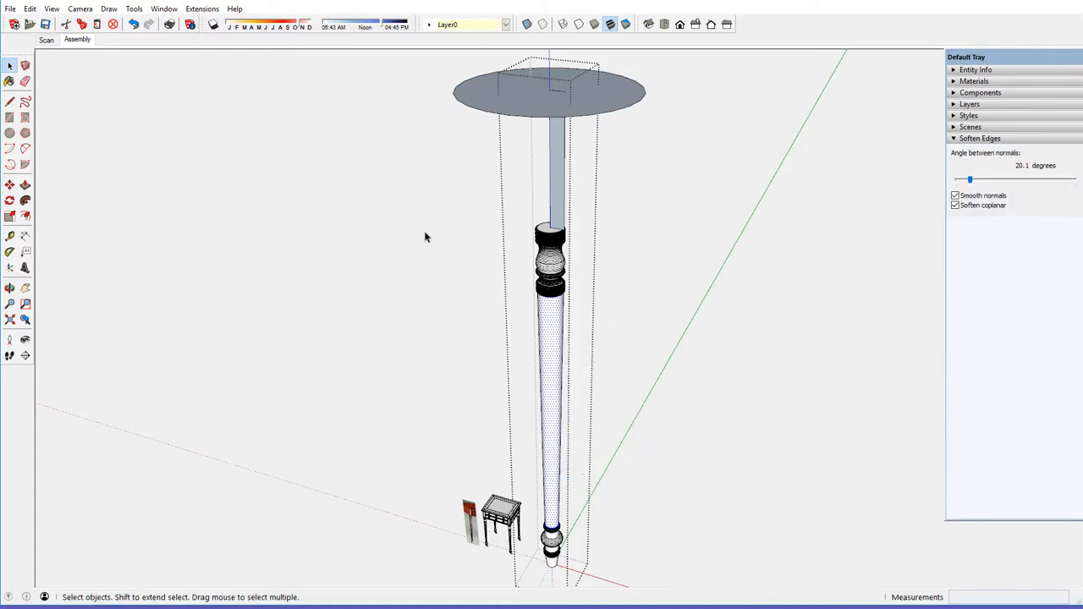
{"action": "left_click", "coordinate": [550, 271]}
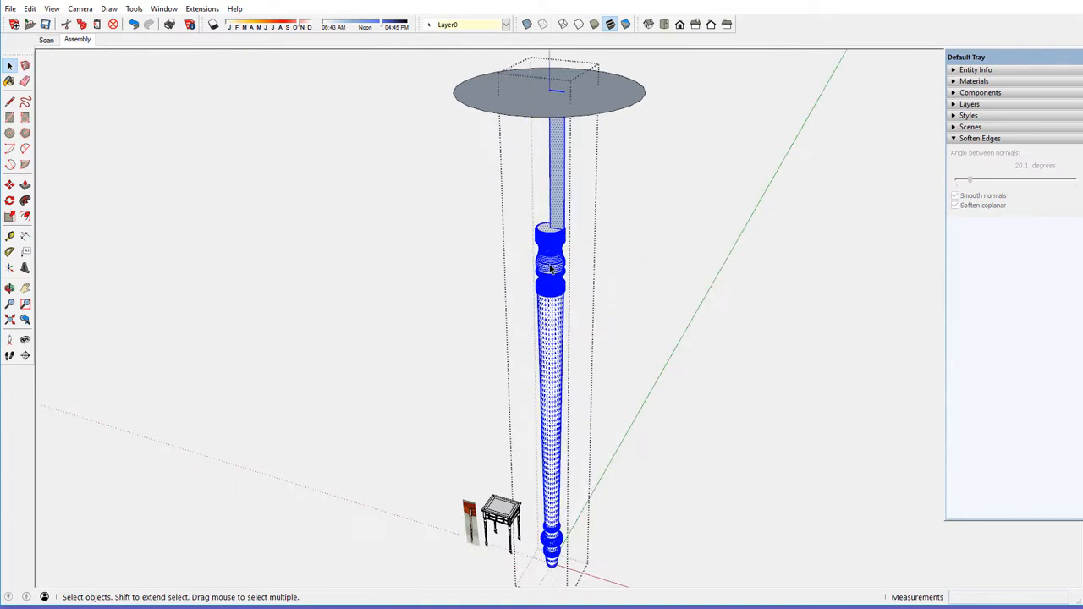
{"action": "right_click", "coordinate": [550, 270]}
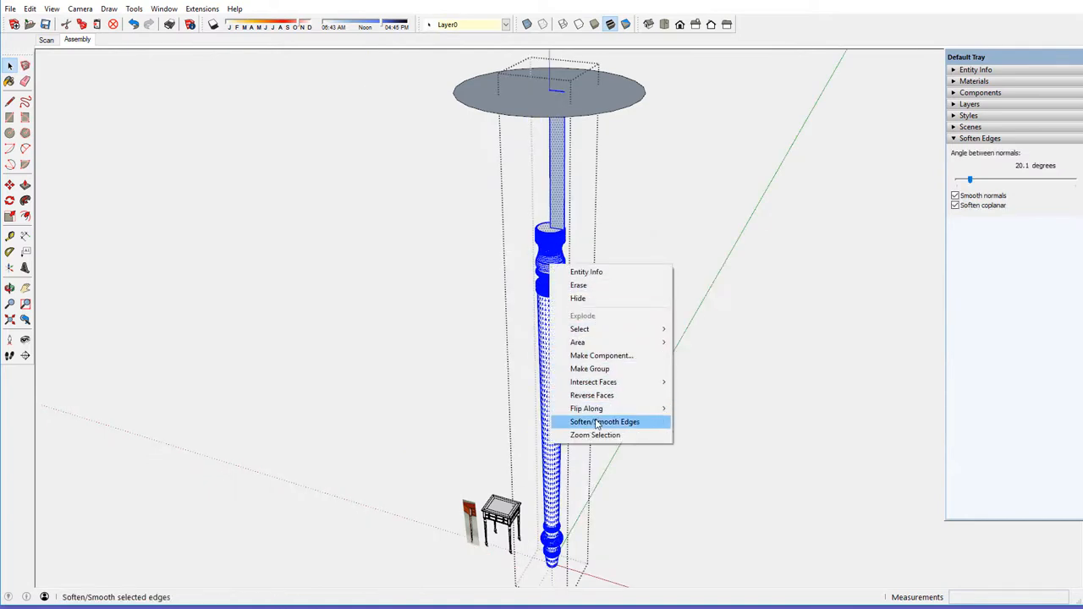
{"action": "left_click", "coordinate": [605, 422]}
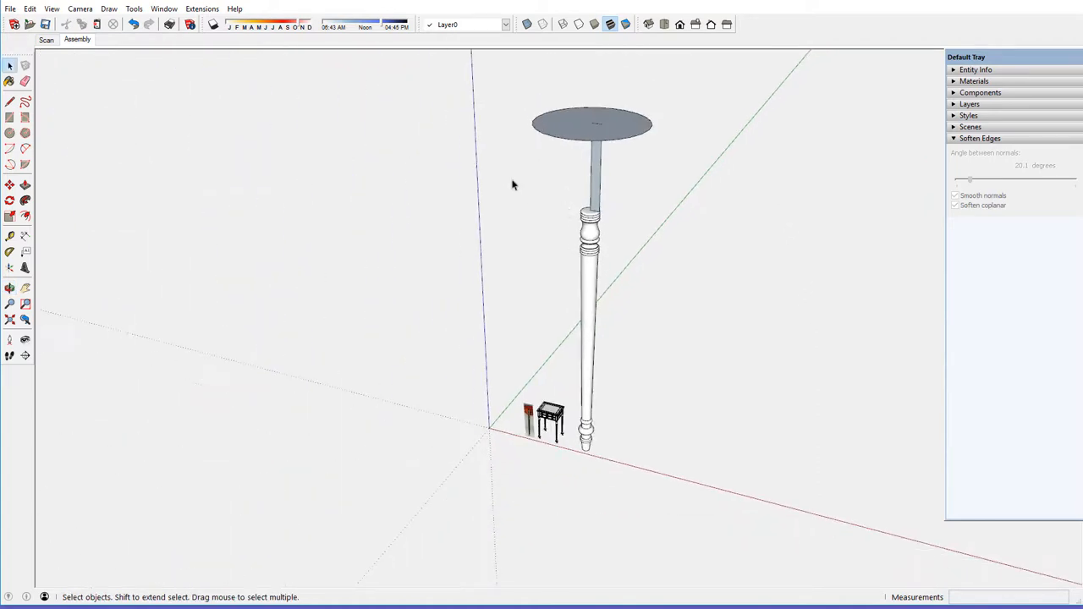
- Erase the round disc floating above the turned leg
{"action": "left_click", "coordinate": [24, 81]}
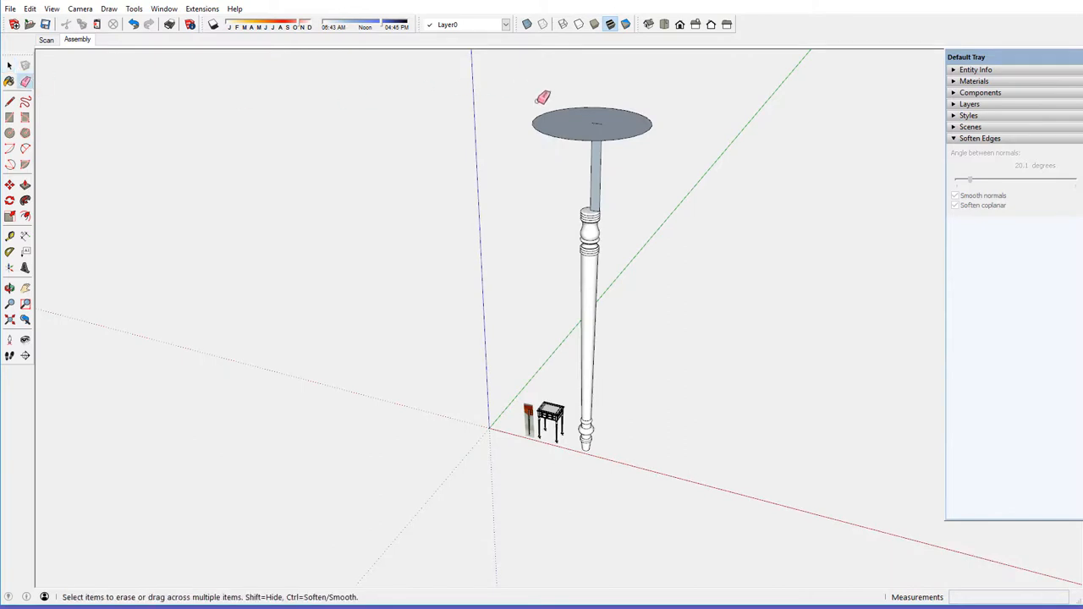
{"action": "left_click", "coordinate": [592, 125]}
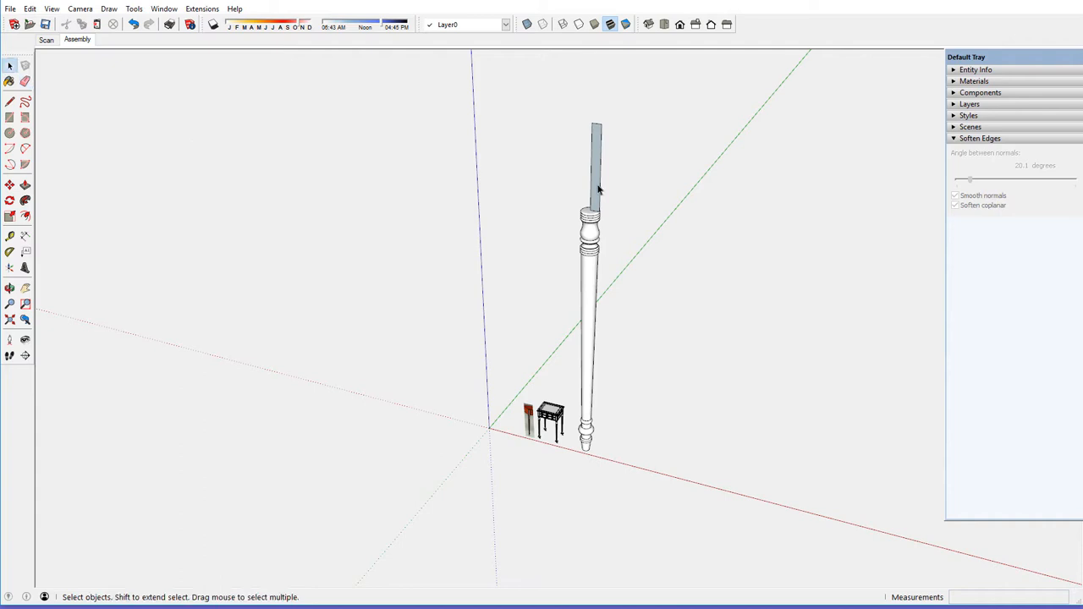
- Scale the turned leg down by .1 so it matches the table's legs, and zoom in to compare
{"action": "left_click", "coordinate": [593, 288]}
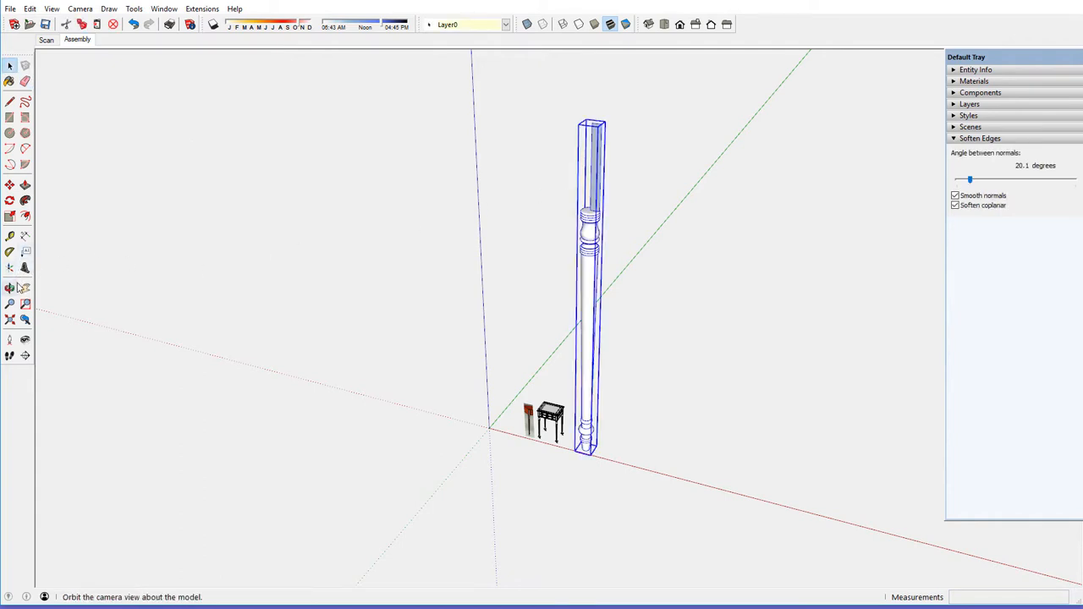
{"action": "left_click", "coordinate": [10, 288]}
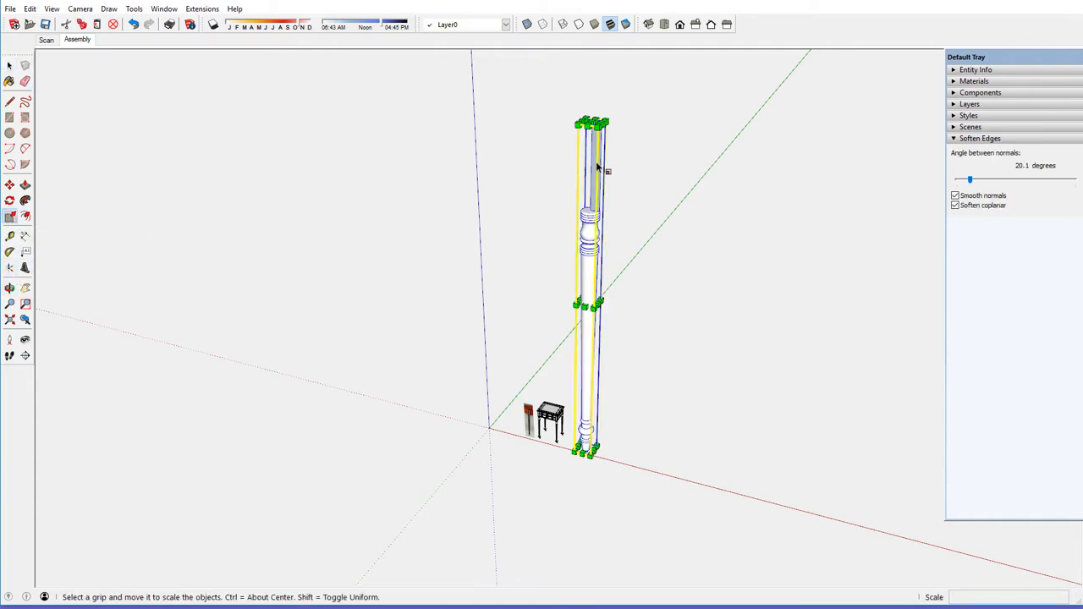
{"action": "mouse_move", "coordinate": [603, 121]}
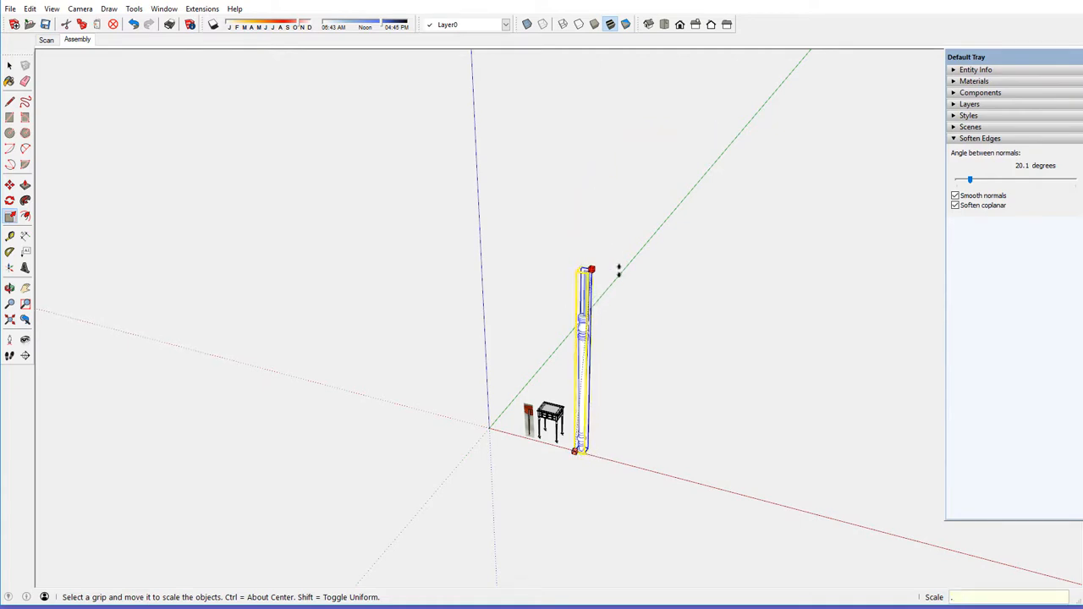
{"action": "type", "text": ".1"}
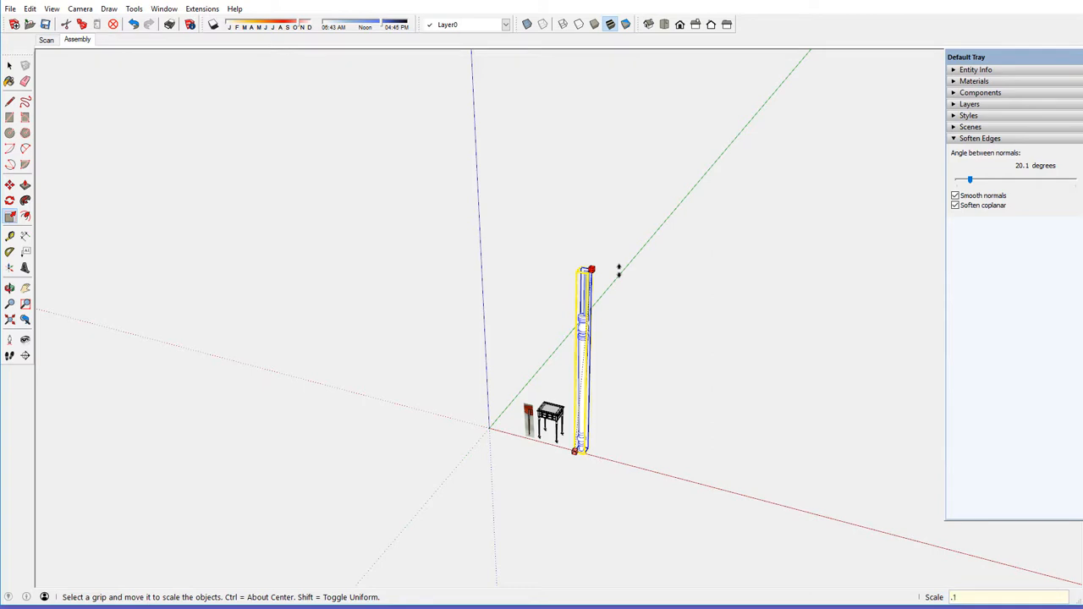
{"action": "left_click_drag", "start_coordinate": [589, 269], "coordinate": [576, 424]}
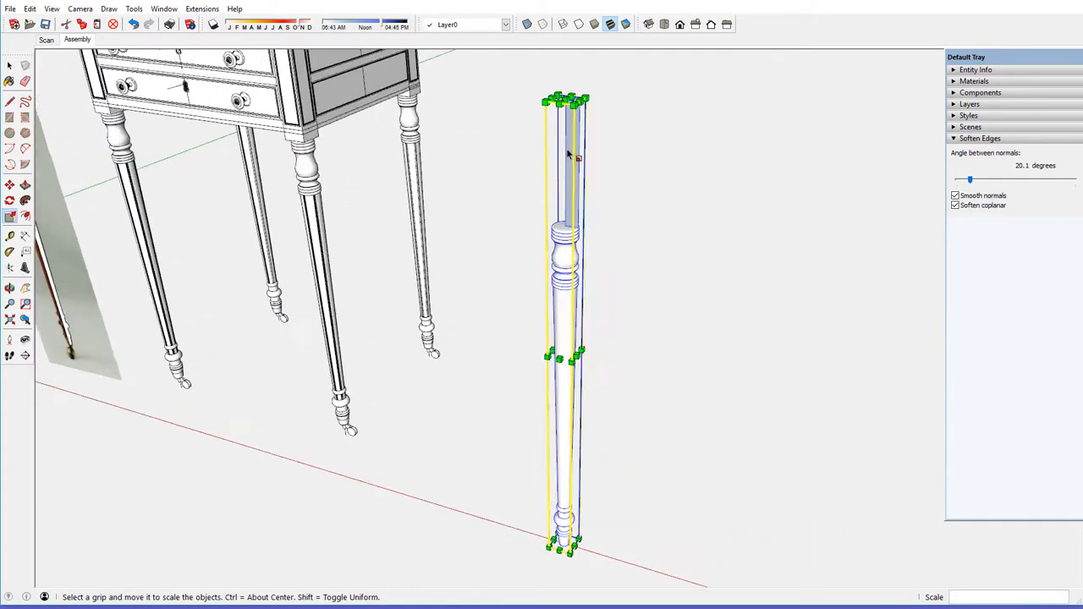
- Edit the leg group and push/pull its square top block by 3/4 inch
{"action": "right_click", "coordinate": [567, 153]}
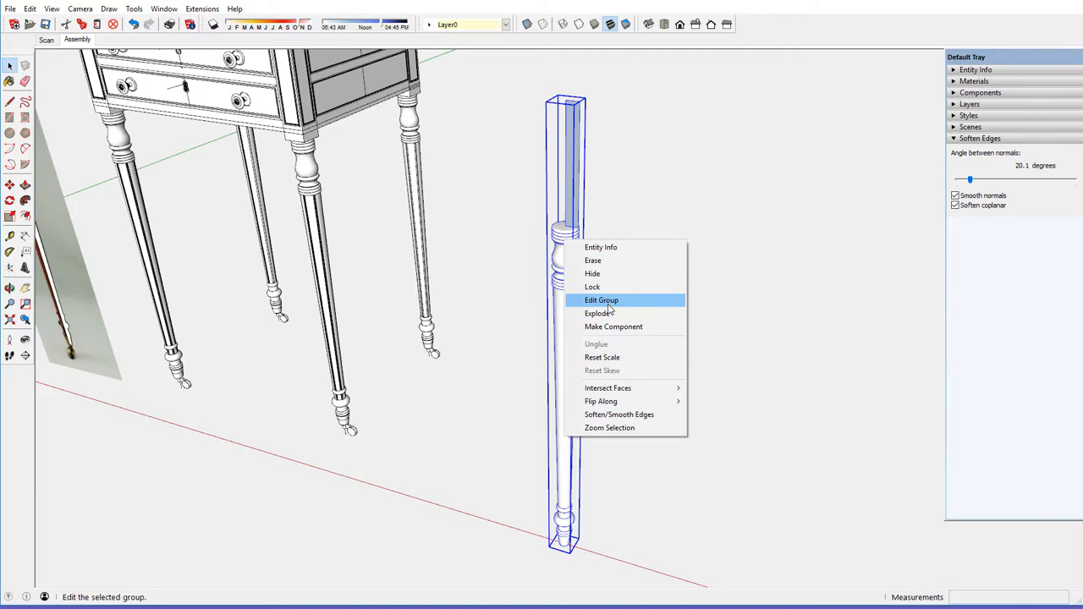
{"action": "left_click", "coordinate": [603, 301]}
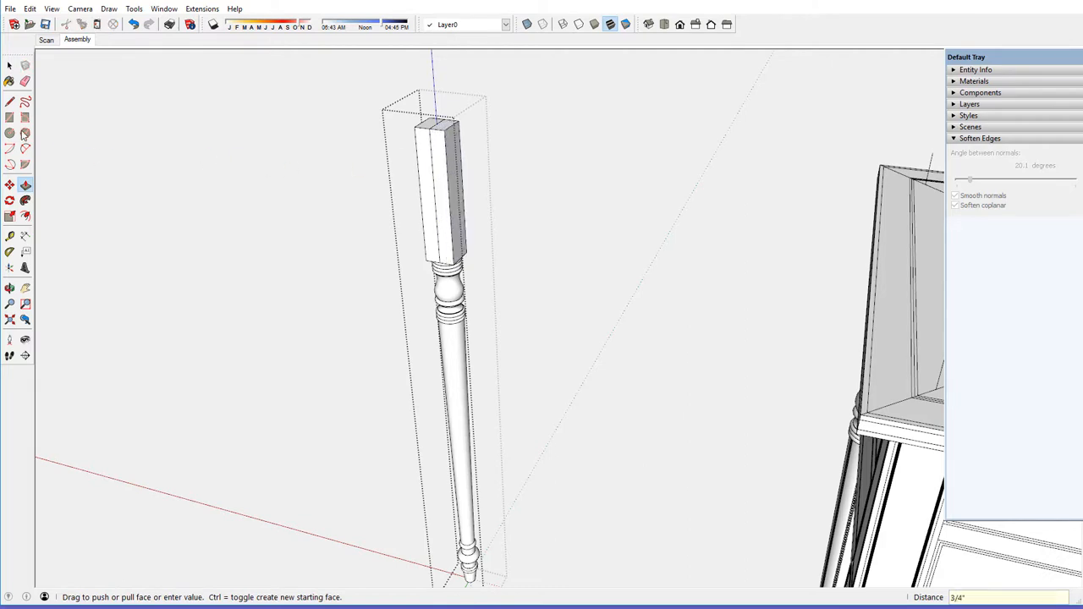
{"action": "left_click", "coordinate": [24, 81]}
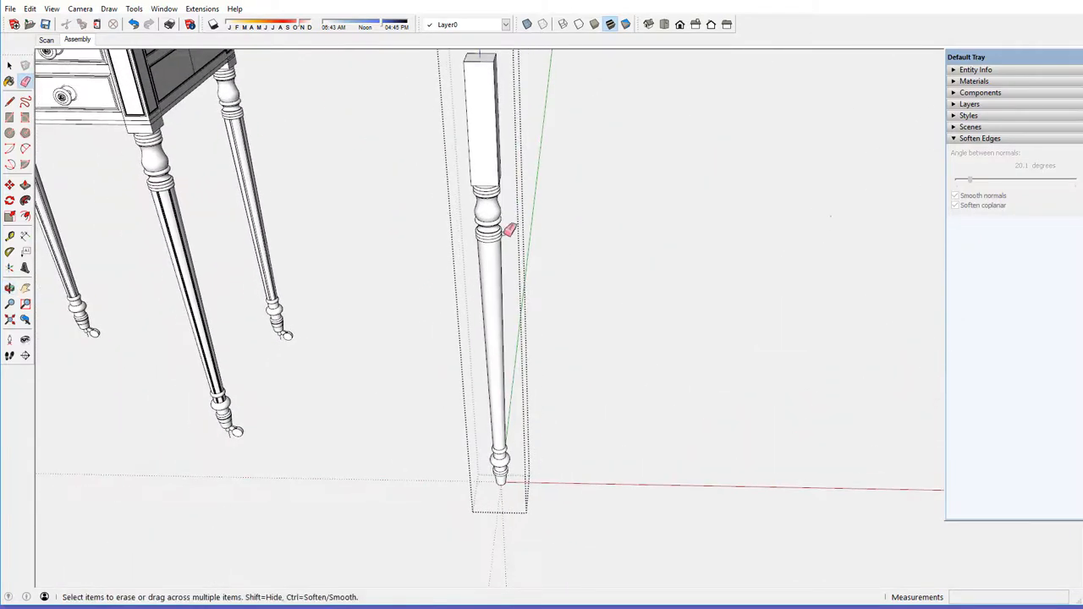
- Soften the lengthwise edge lines along the tapered shaft with the Eraser, zooming to check
{"action": "scroll", "scroll_direction": "up", "scroll_amount": 3}
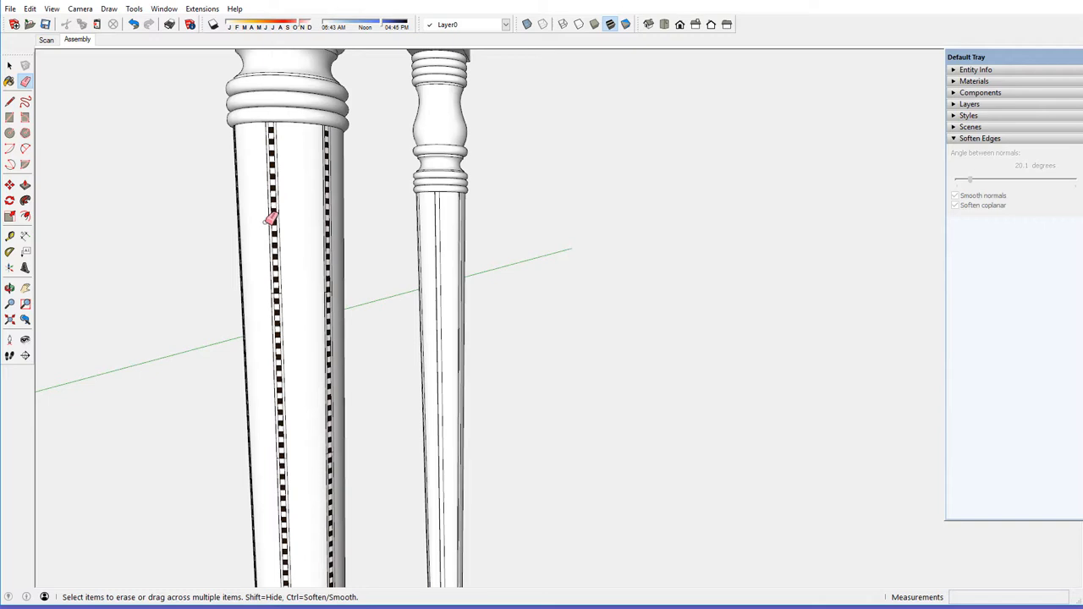
{"action": "mouse_move", "coordinate": [302, 206]}
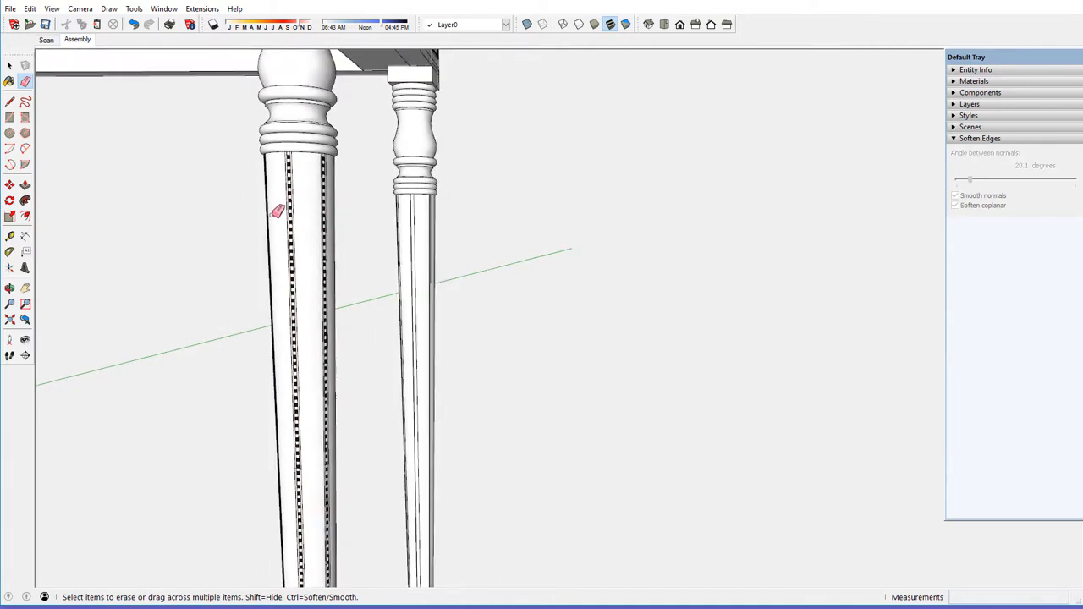
{"action": "scroll", "scroll_direction": "down", "scroll_amount": 3}
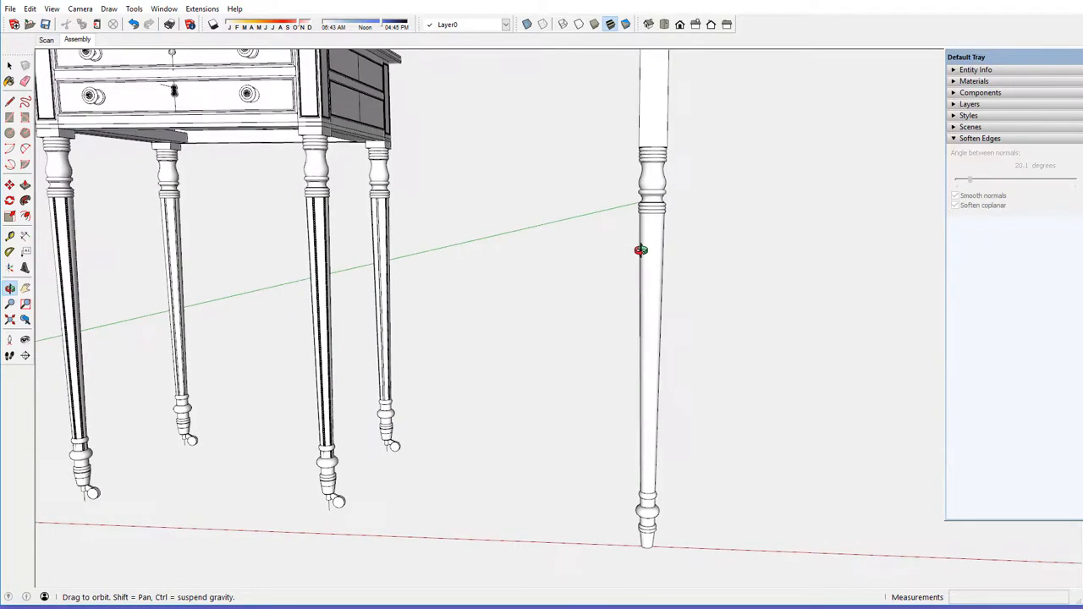
{"action": "mouse_move", "coordinate": [680, 23]}
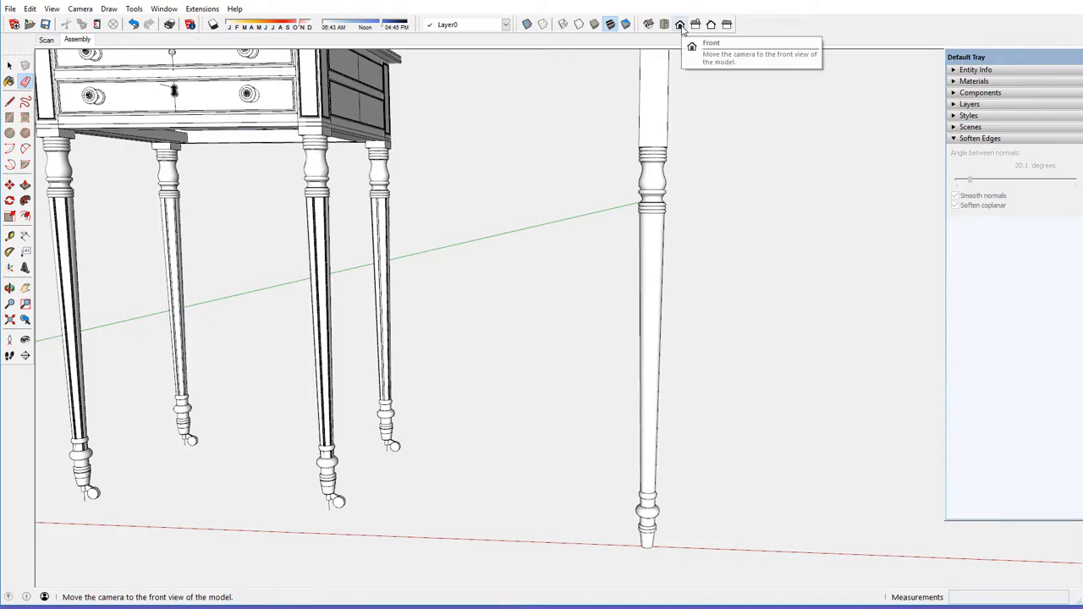
- Switch to the Front view and zoom in on the top of the leg's taper
{"action": "left_click", "coordinate": [680, 23]}
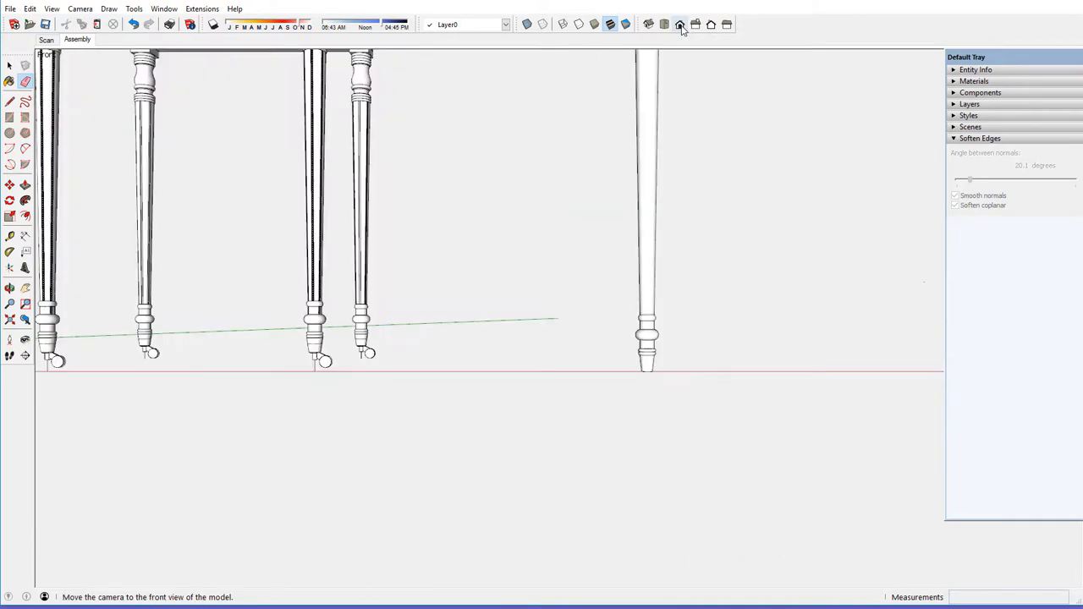
{"action": "left_click", "coordinate": [79, 8]}
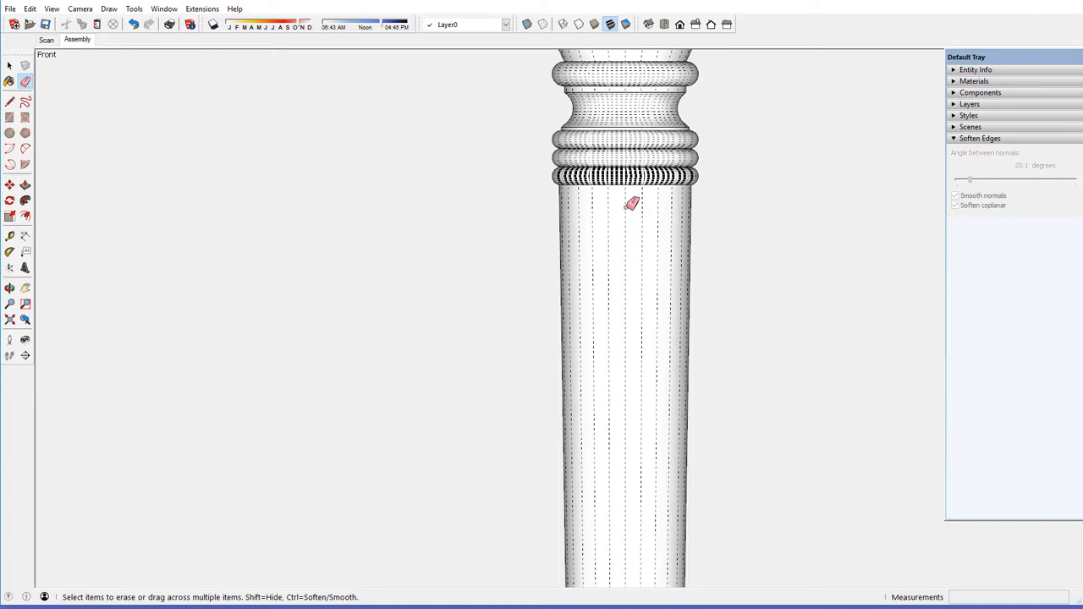
{"action": "scroll", "scroll_direction": "up", "scroll_amount": 3}
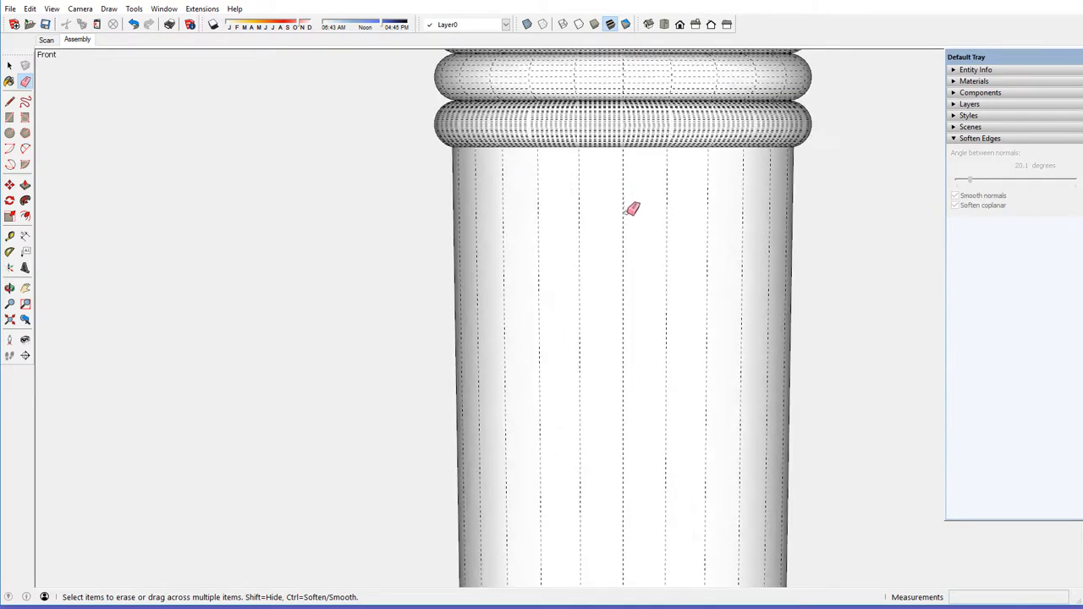
- Measure about 15 27/32 inches down the shaft from an edge near its top with the Tape Measure
{"action": "left_click", "coordinate": [10, 237]}
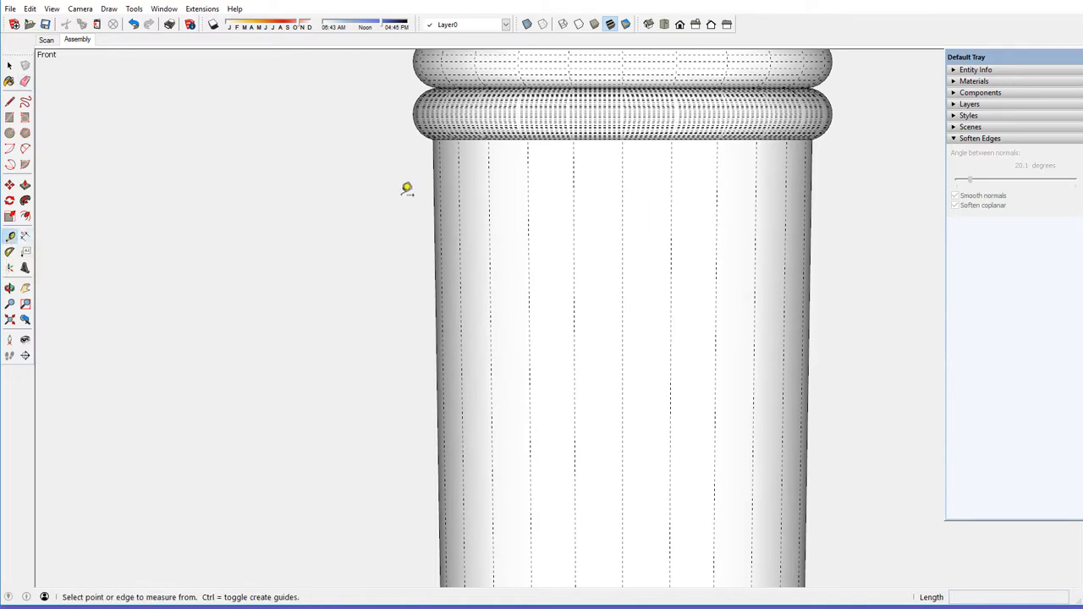
{"action": "mouse_move", "coordinate": [630, 186]}
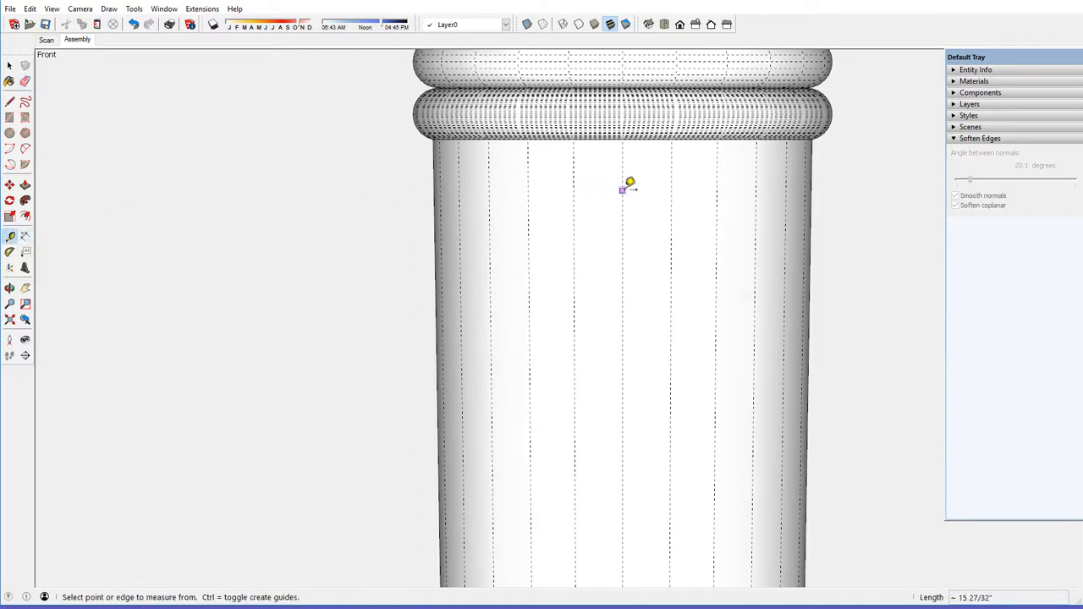
{"action": "mouse_move", "coordinate": [629, 183]}
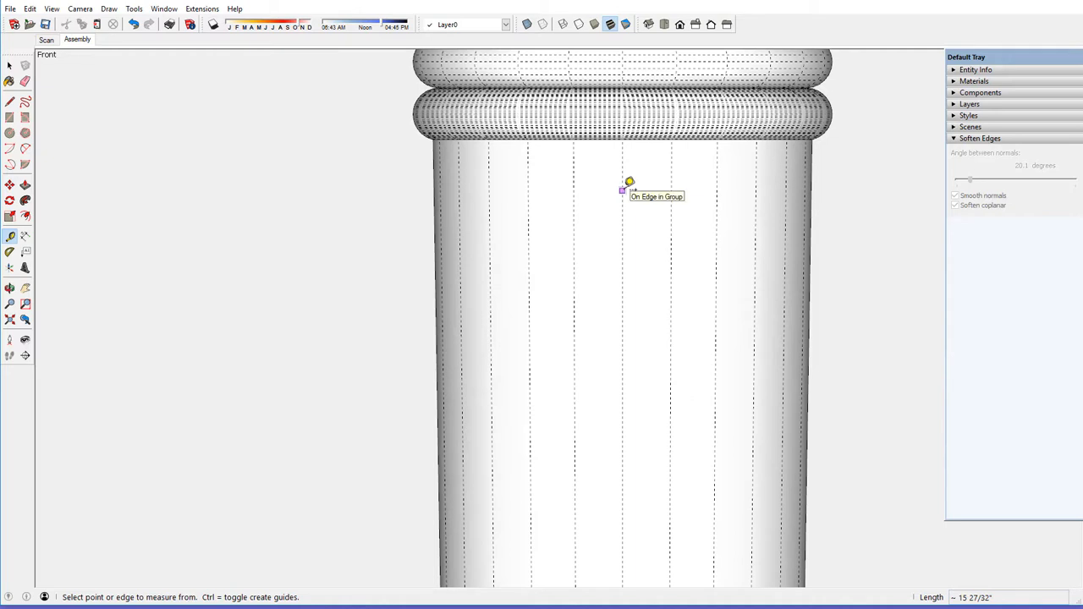
{"action": "mouse_move", "coordinate": [628, 186]}
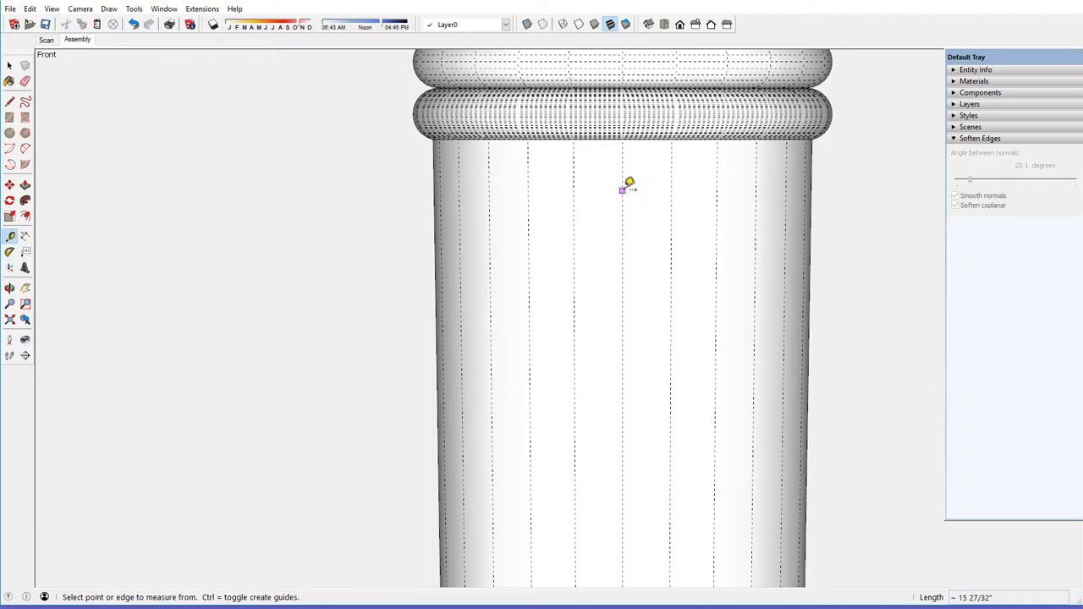
{"action": "left_click", "coordinate": [623, 188]}
{"action": "type", "text": "1/1"}
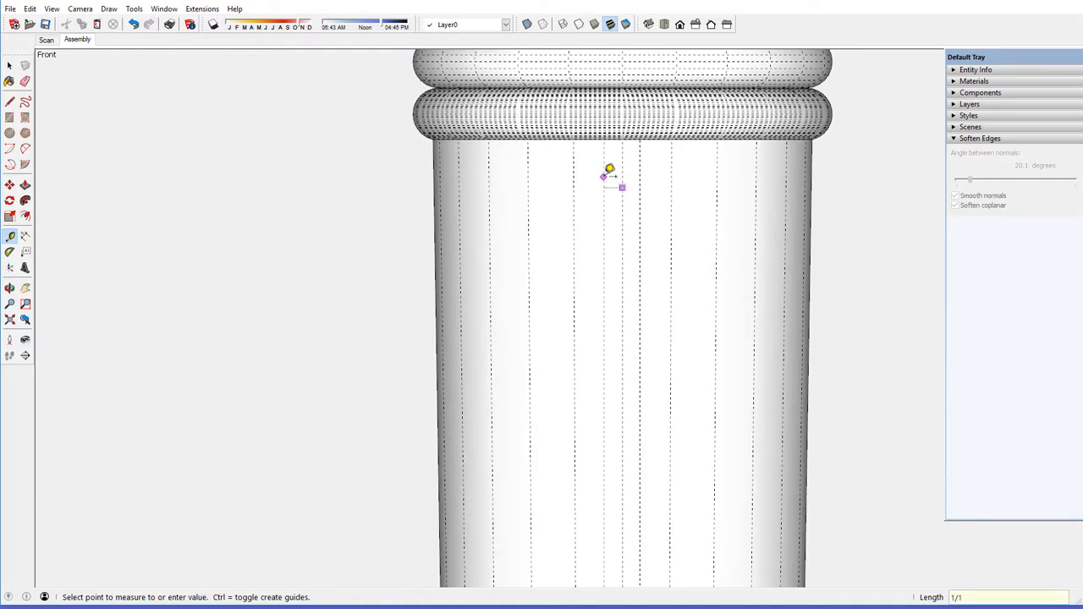
{"action": "mouse_move", "coordinate": [630, 156]}
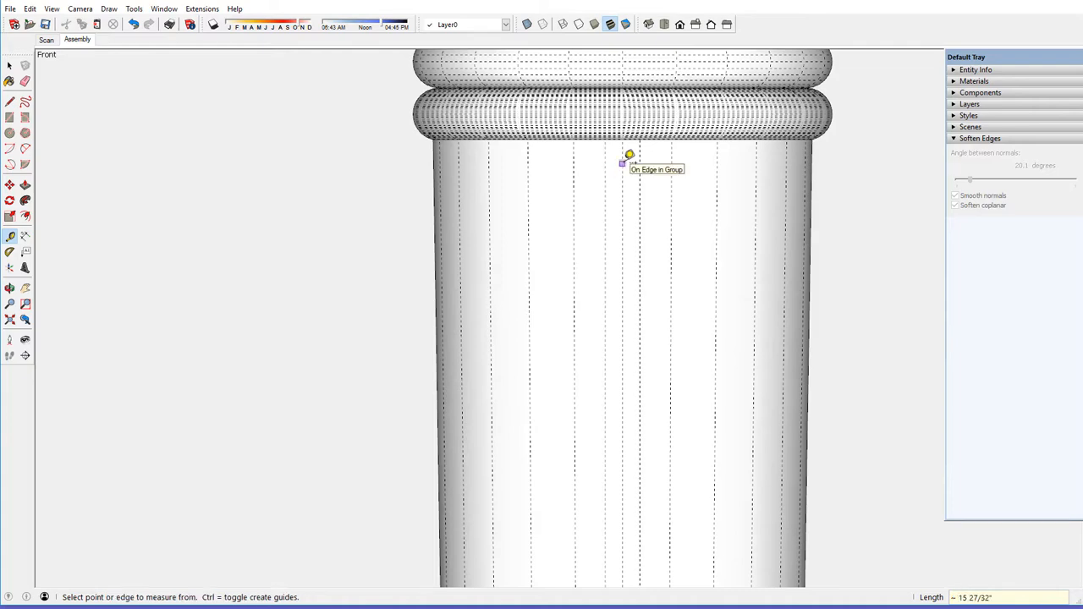
{"action": "scroll", "scroll_direction": "down", "scroll_amount": 3}
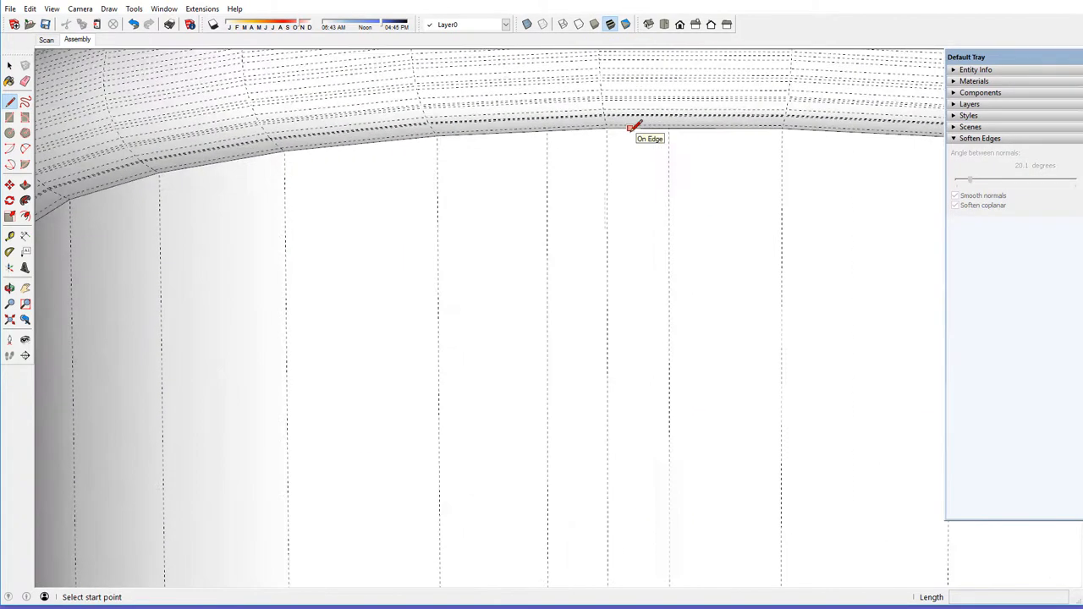
- Draw short lines on the shaft above the lower bead outlining the first narrow groove strip
{"action": "left_click", "coordinate": [633, 127]}
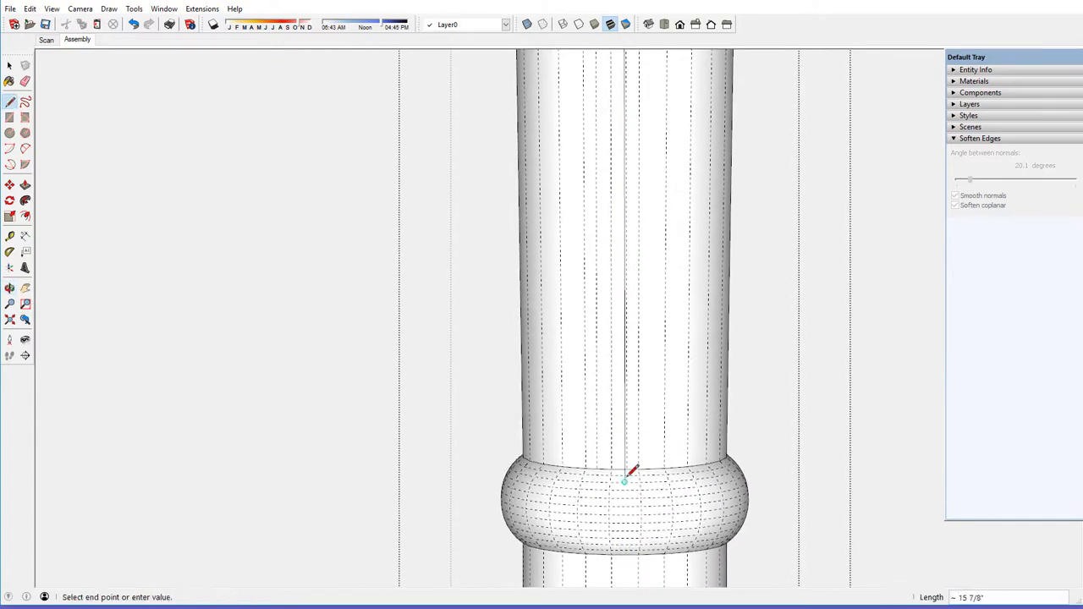
{"action": "mouse_move", "coordinate": [640, 457]}
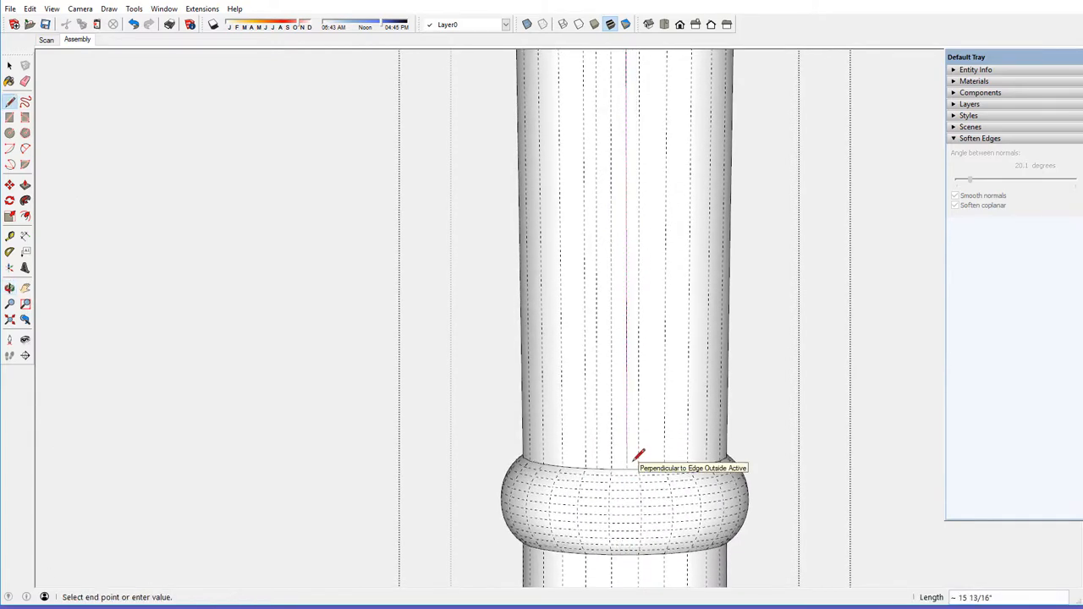
{"action": "scroll", "scroll_direction": "up", "scroll_amount": 3}
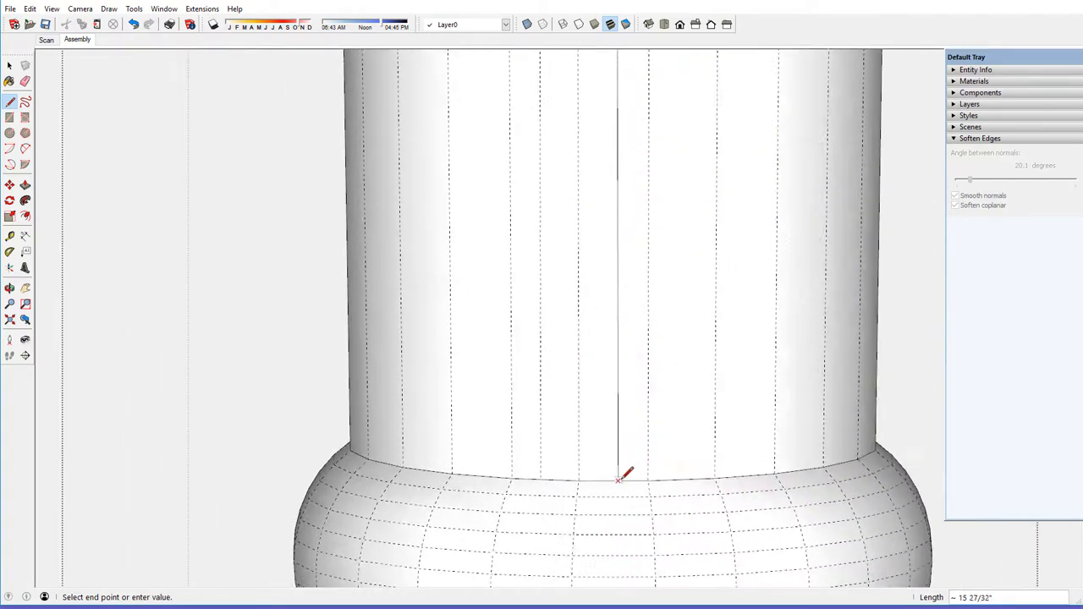
{"action": "mouse_move", "coordinate": [623, 475]}
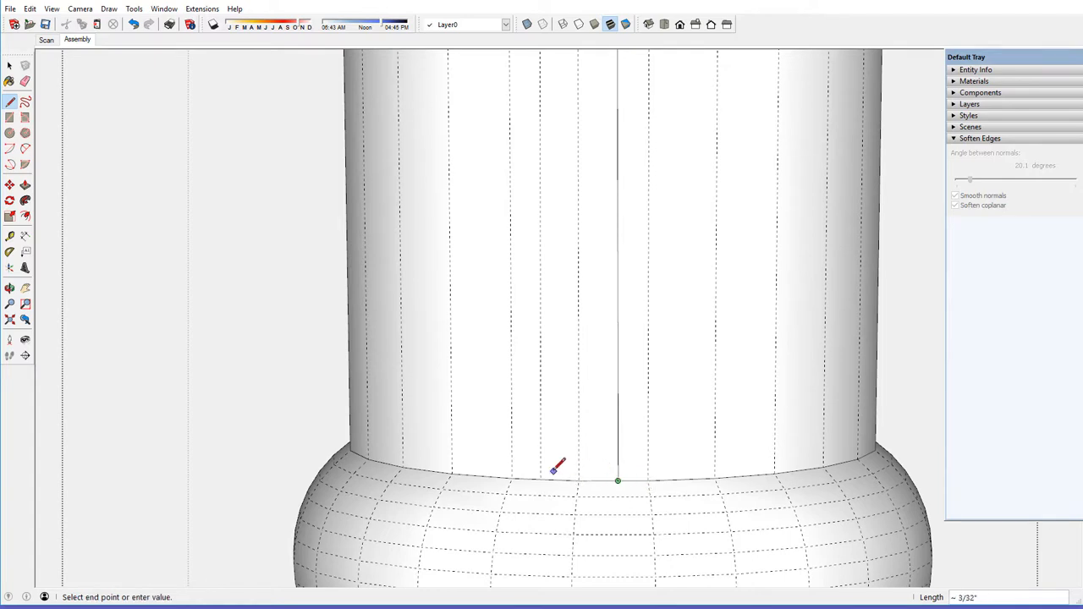
{"action": "scroll", "scroll_direction": "down", "scroll_amount": 3}
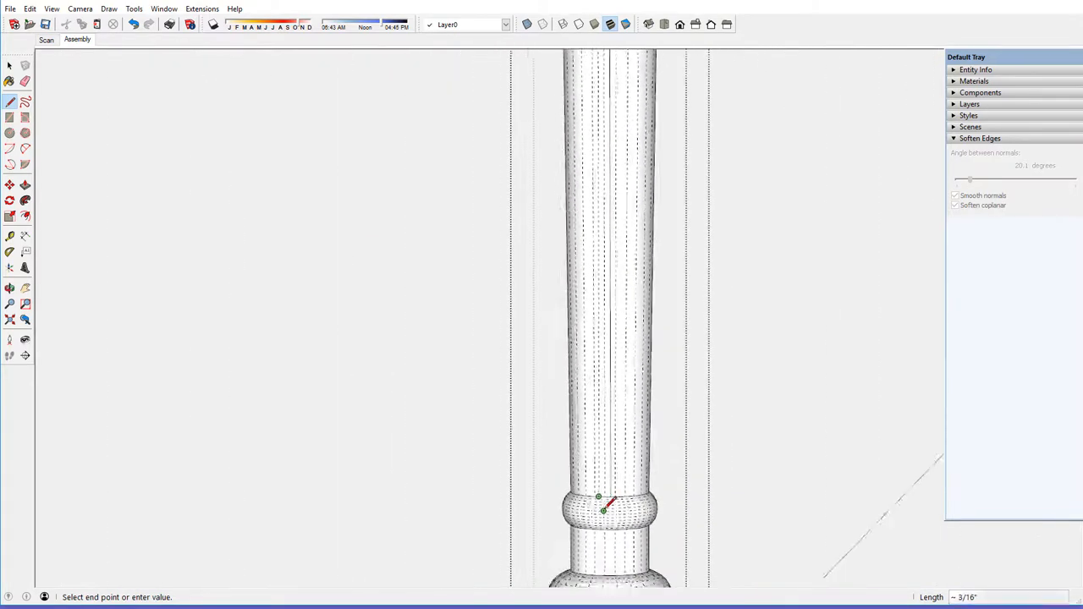
{"action": "scroll", "scroll_direction": "up", "scroll_amount": 3}
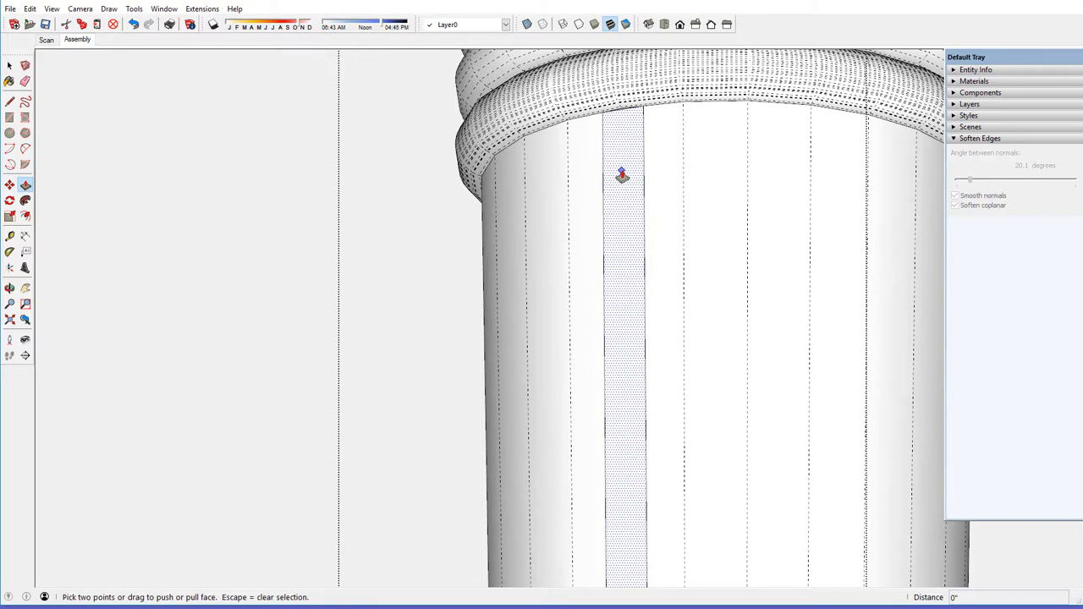
- Push the narrow strip face inward 1/32 inch to cut the first shallow groove
{"action": "left_click", "coordinate": [623, 174]}
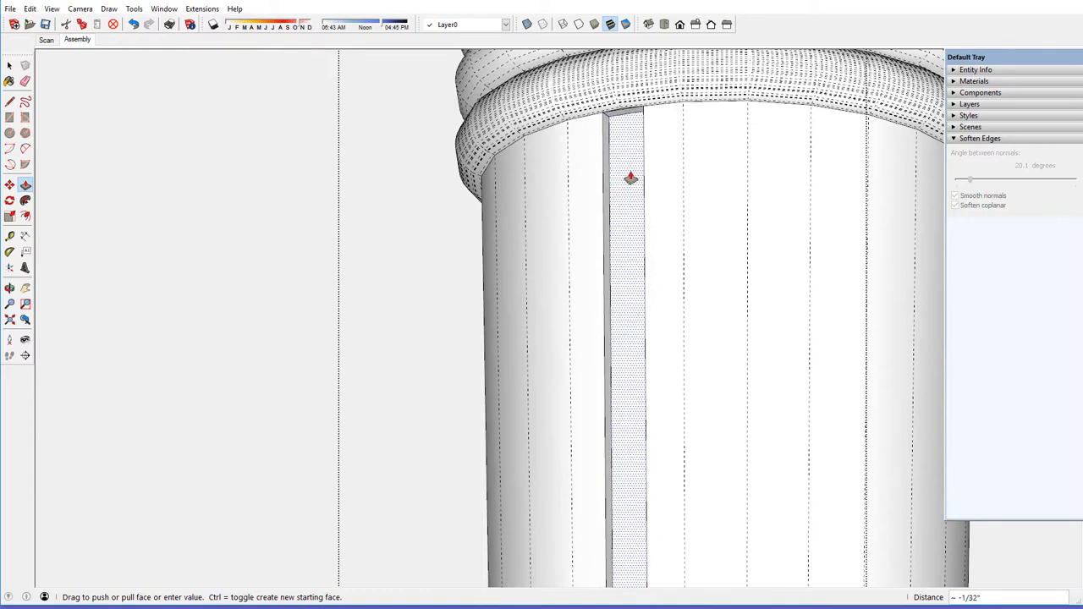
{"action": "type", "text": "1"}
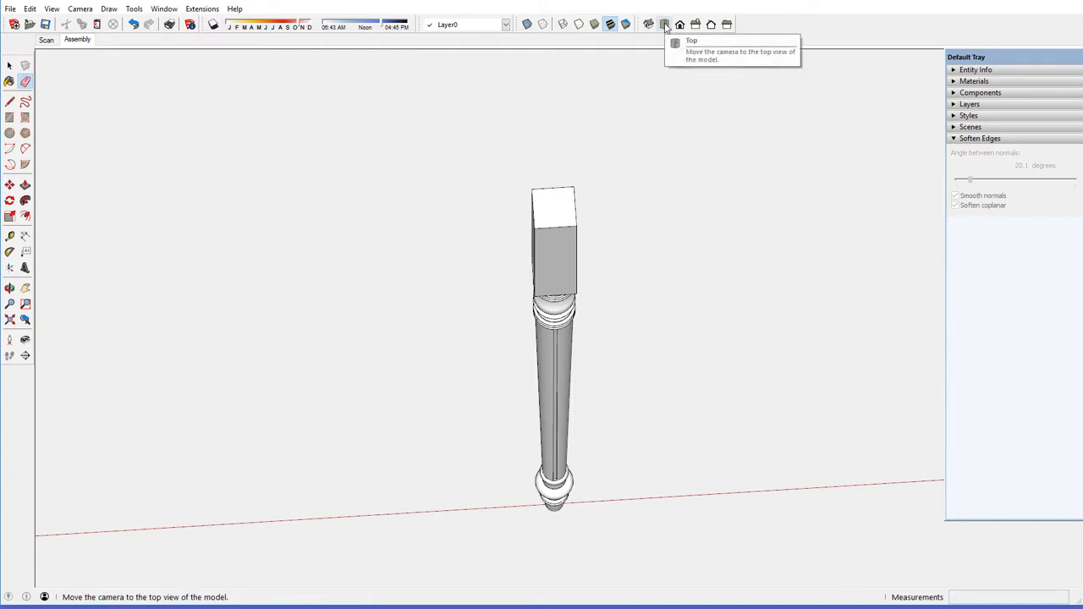
- Switch to Top view via the Camera menu and frame the leg's round profile
{"action": "left_click", "coordinate": [663, 24]}
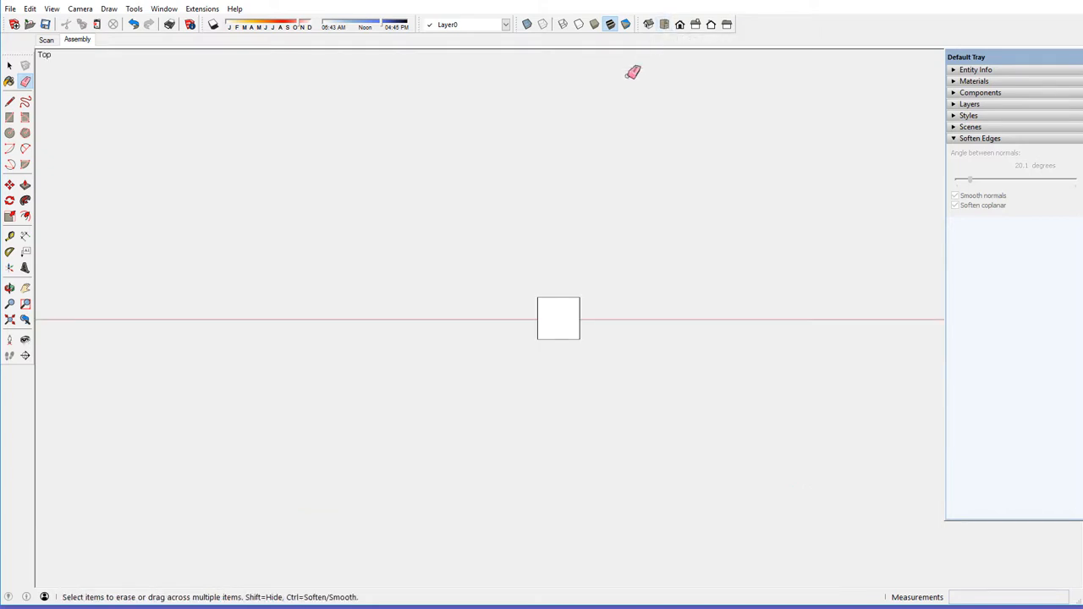
{"action": "left_click", "coordinate": [80, 9]}
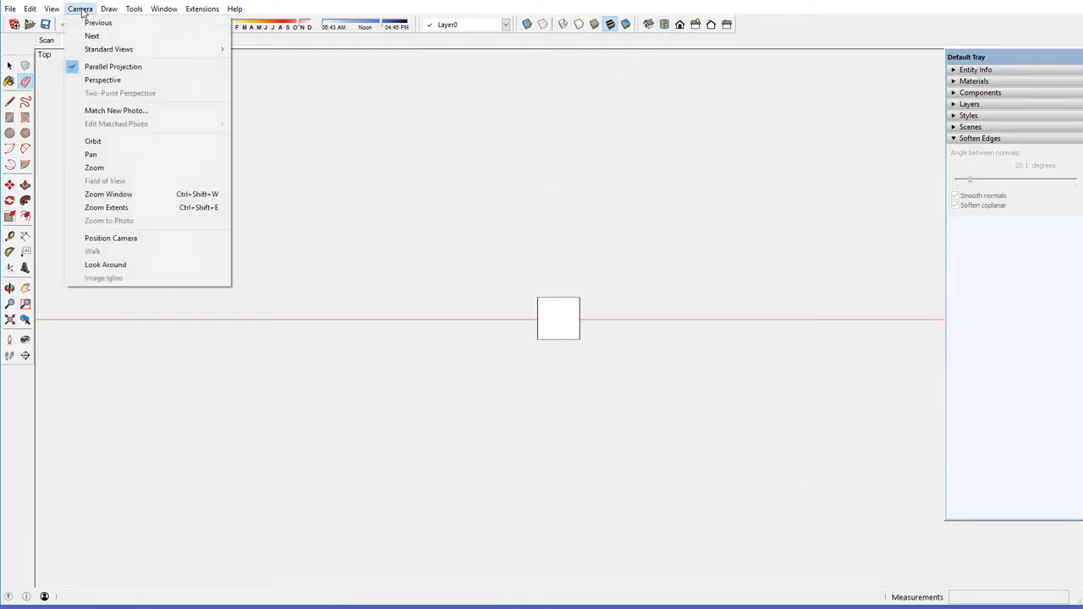
{"action": "mouse_move", "coordinate": [440, 117]}
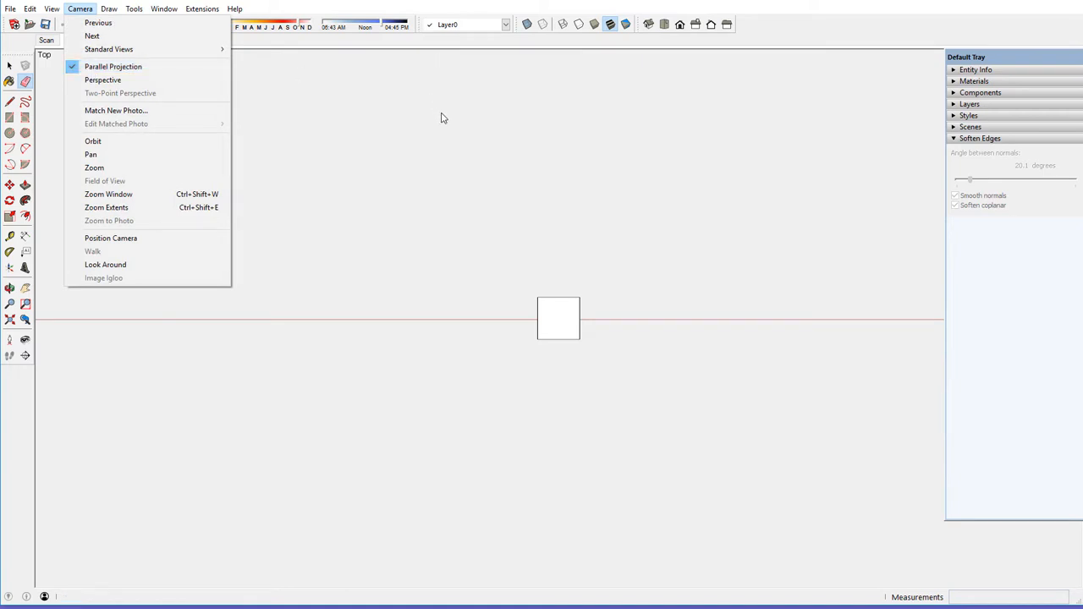
{"action": "mouse_move", "coordinate": [342, 265]}
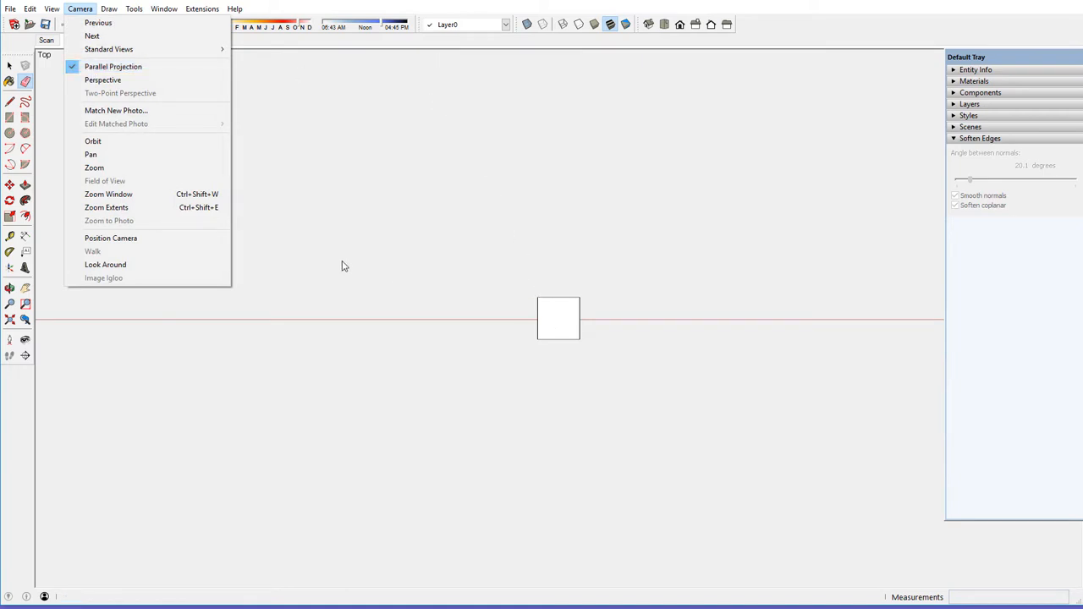
{"action": "left_click", "coordinate": [105, 206]}
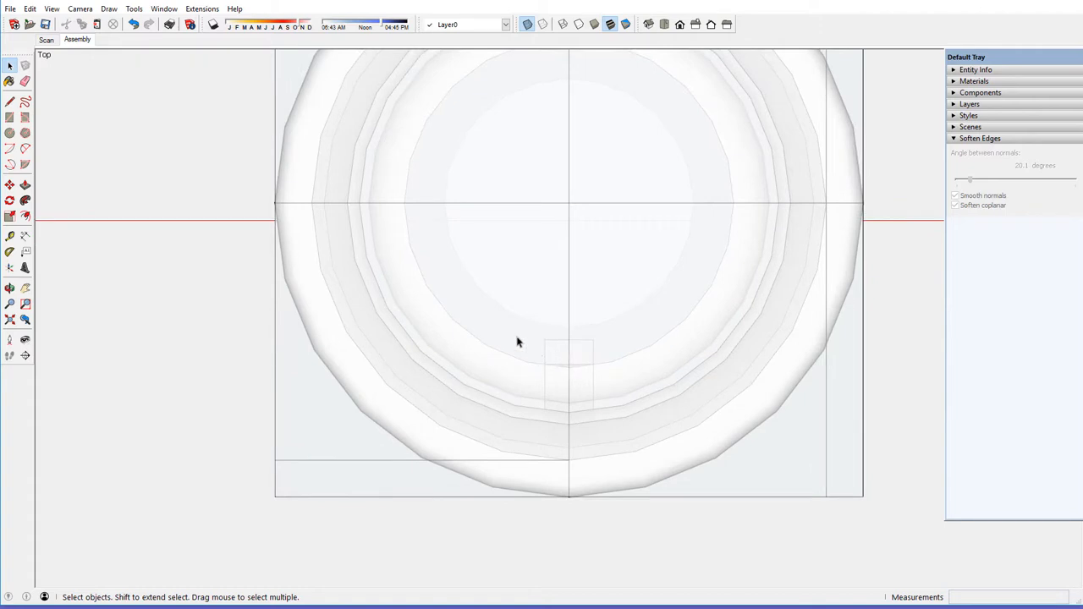
- Edit the leg group from its right-click menu to reach the groove geometry
{"action": "right_click", "coordinate": [518, 342]}
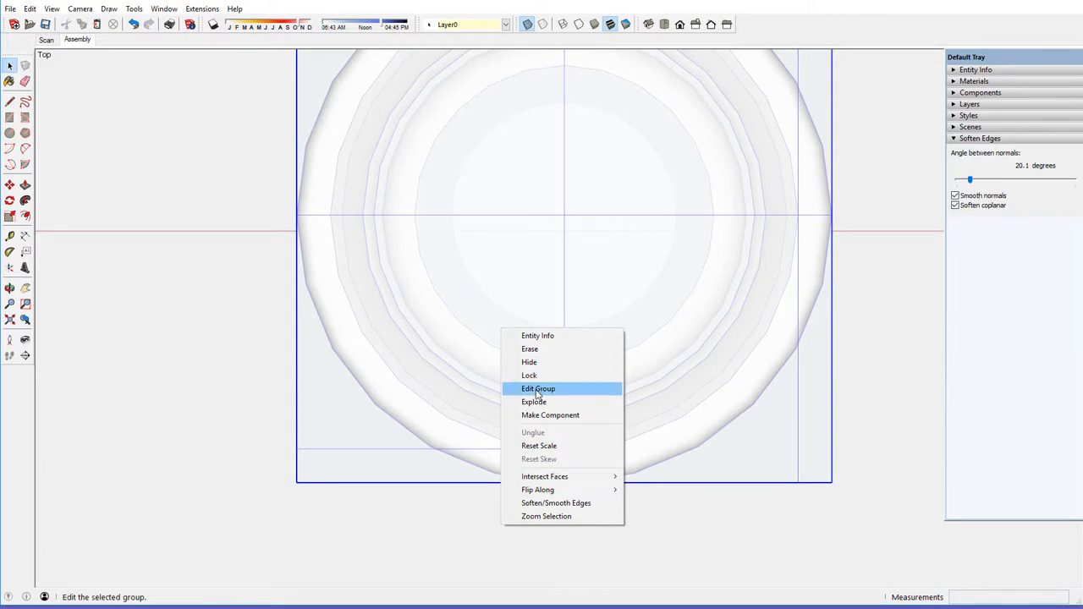
{"action": "left_click", "coordinate": [538, 387]}
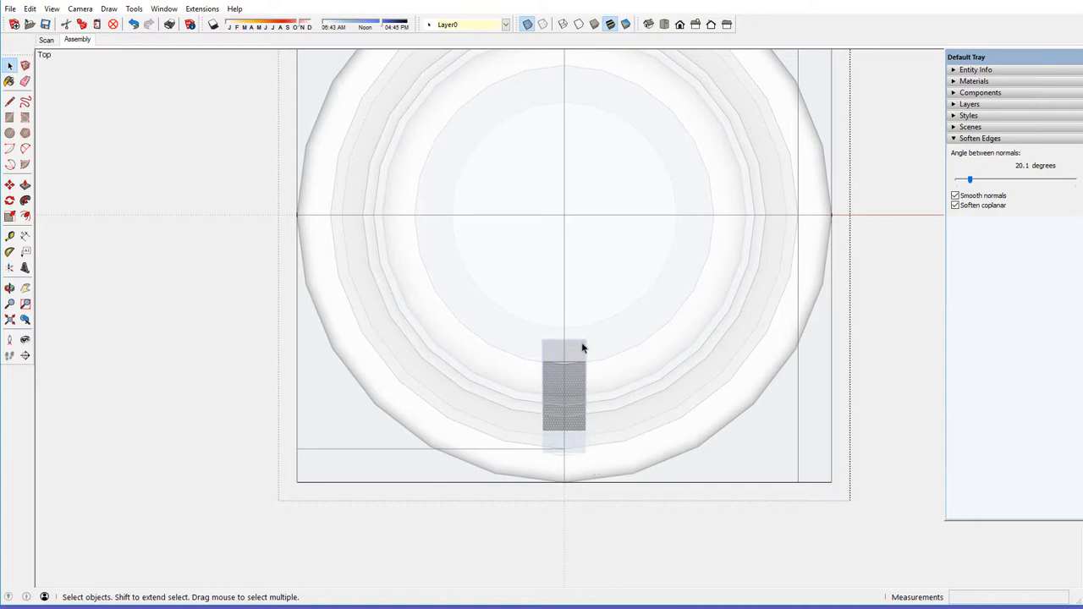
{"action": "mouse_move", "coordinate": [572, 460]}
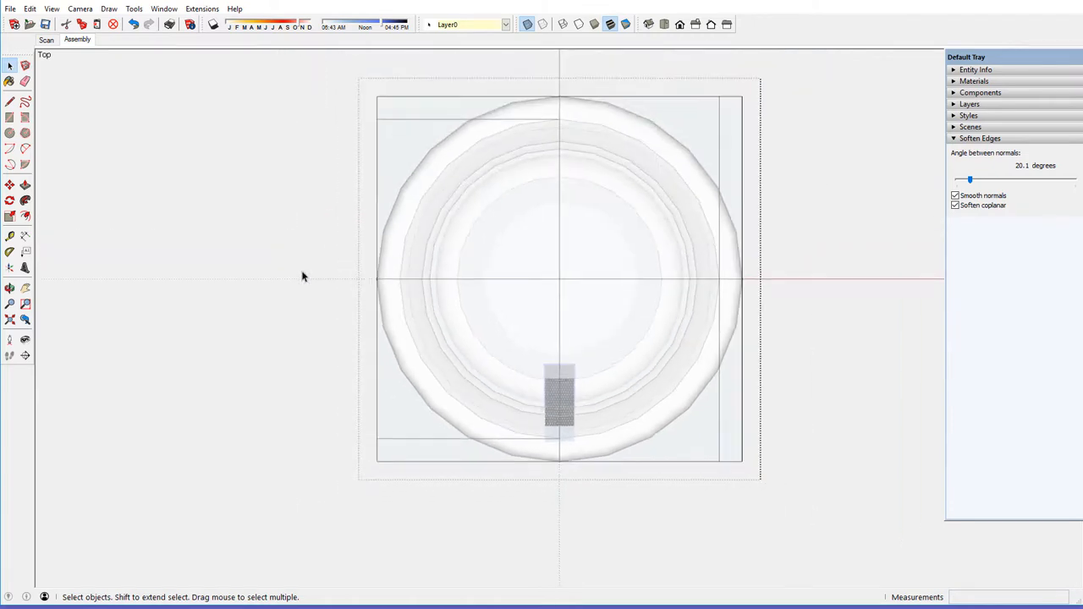
- Rotate-copy the groove 60 degrees about the leg's centre with the Rotate tool
{"action": "left_click", "coordinate": [10, 199]}
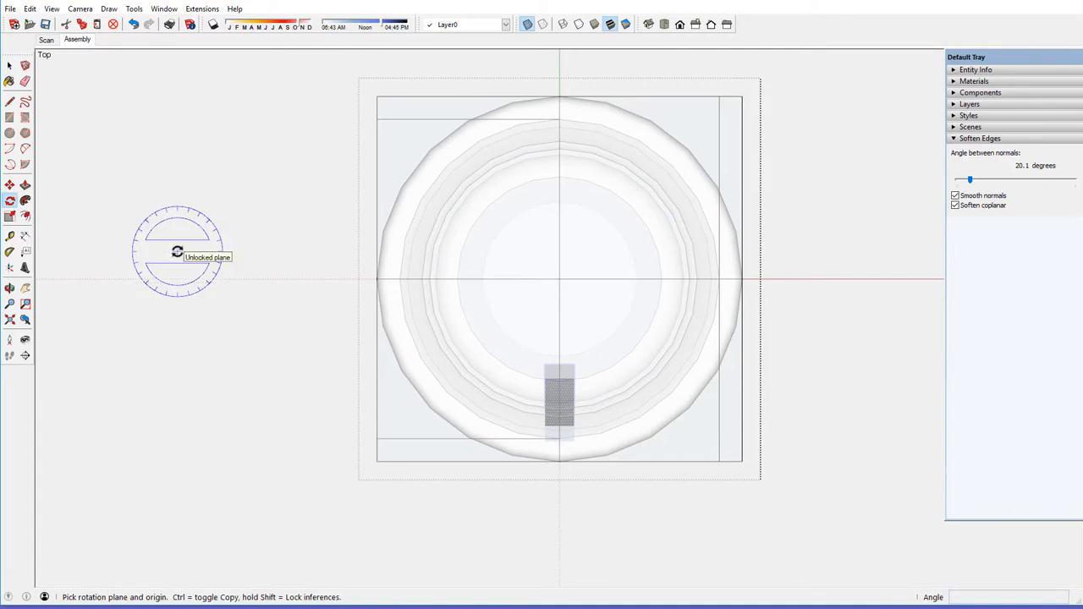
{"action": "left_click", "coordinate": [559, 280]}
{"action": "type", "text": "60"}
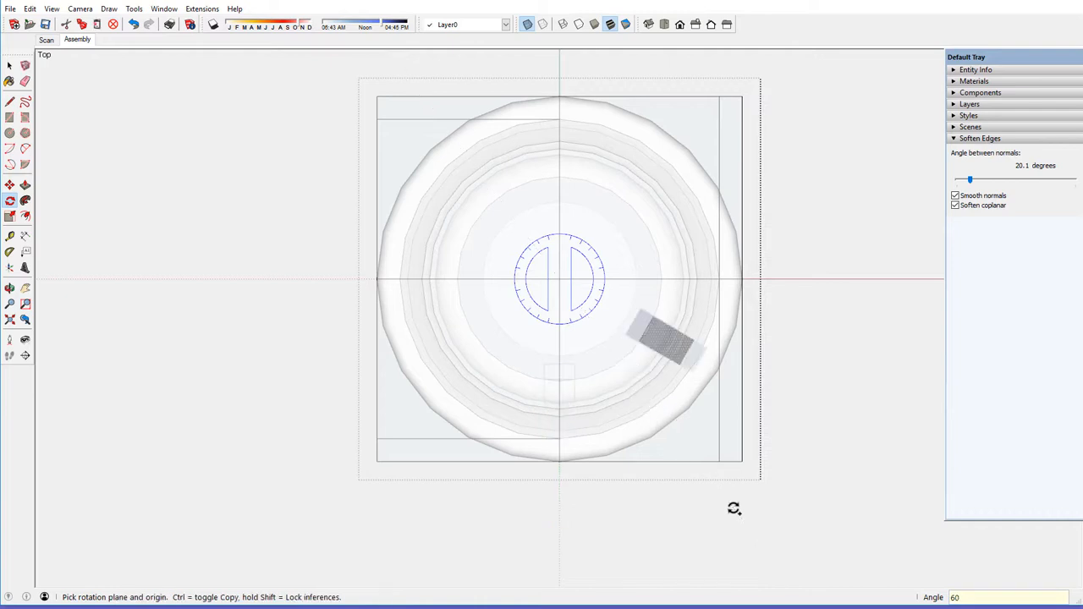
{"action": "mouse_move", "coordinate": [734, 508]}
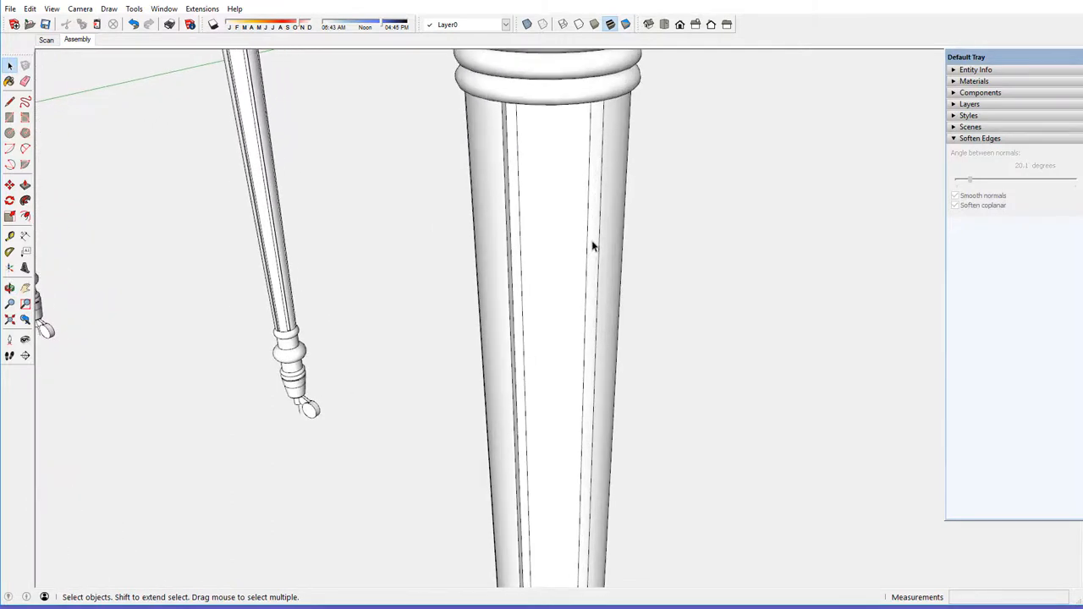
- Leave Top view and orbit into perspective to inspect the grooves running down the shaft
{"action": "left_click", "coordinate": [592, 254]}
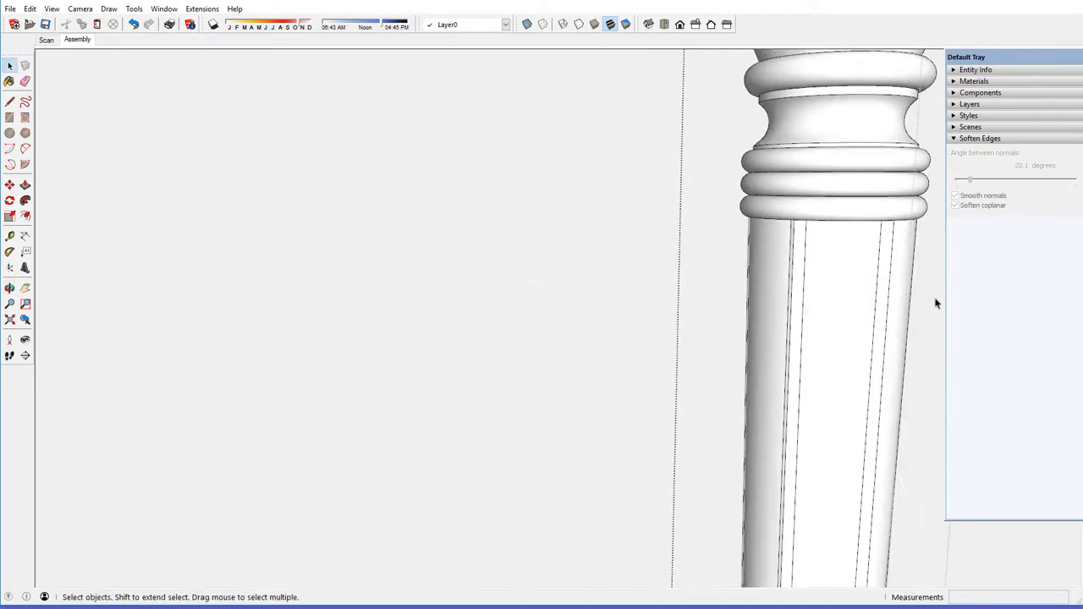
{"action": "left_click", "coordinate": [10, 287]}
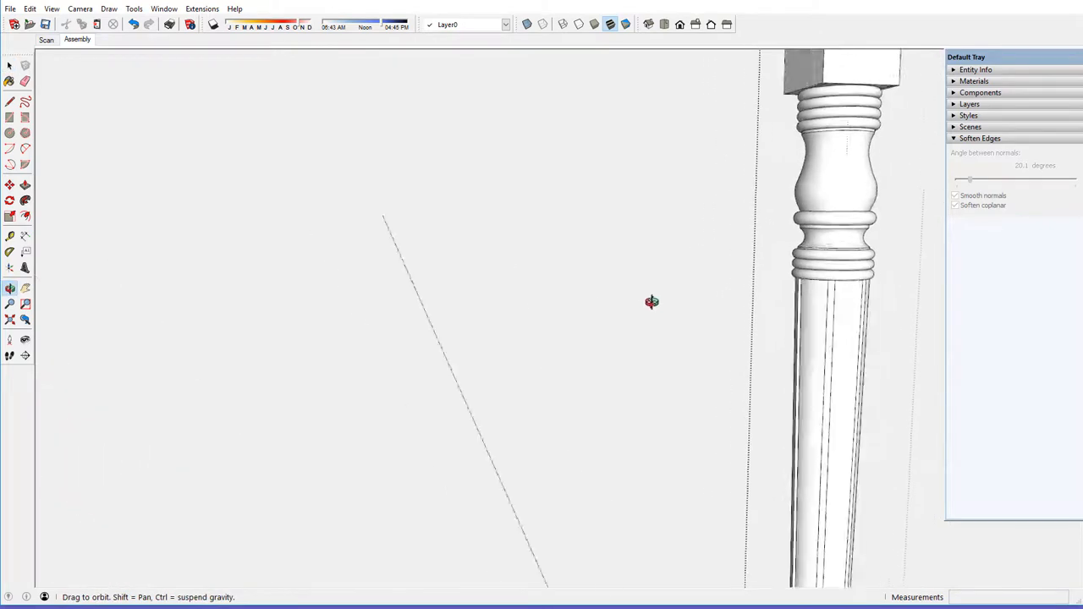
- Close the leg group and frame the grooved leg standing beside the assembled table
{"action": "left_click_drag", "start_coordinate": [653, 301], "coordinate": [867, 345]}
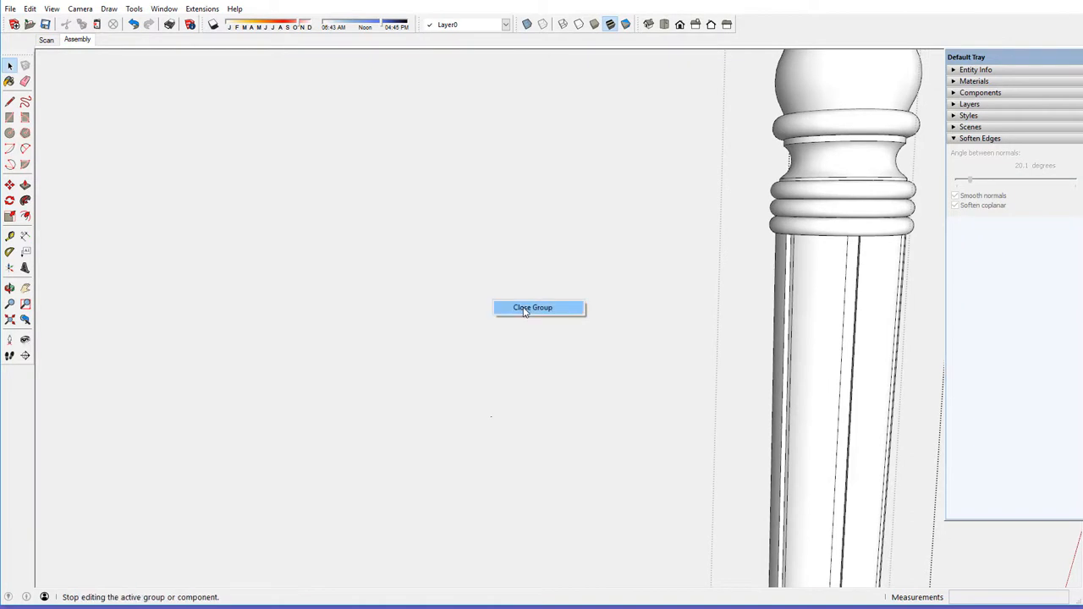
{"action": "left_click", "coordinate": [531, 308]}
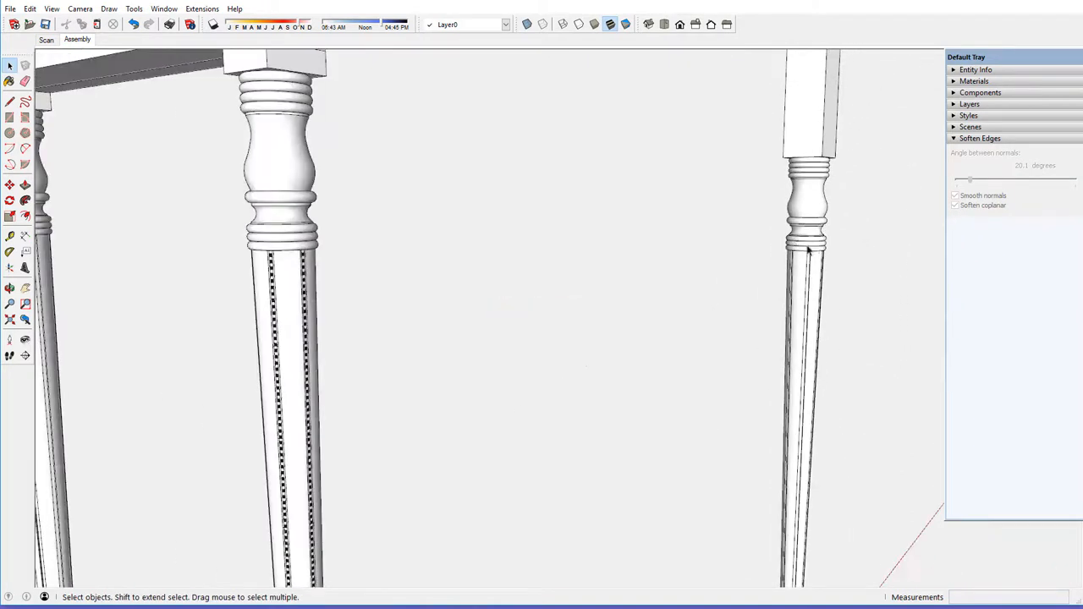
{"action": "scroll", "scroll_direction": "up", "scroll_amount": 3}
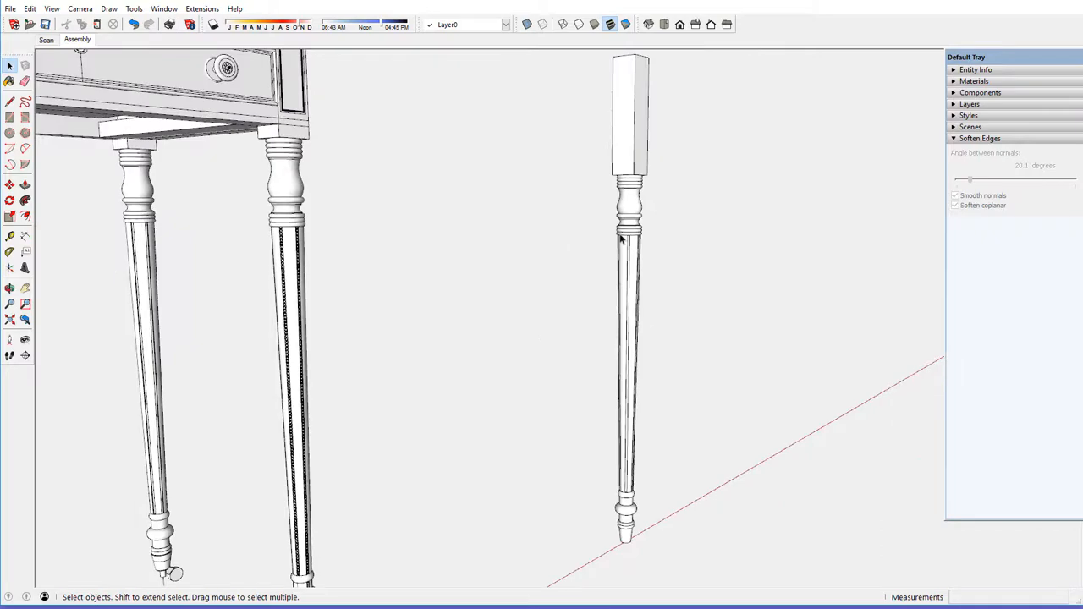
{"action": "left_click_drag", "start_coordinate": [623, 237], "coordinate": [606, 269]}
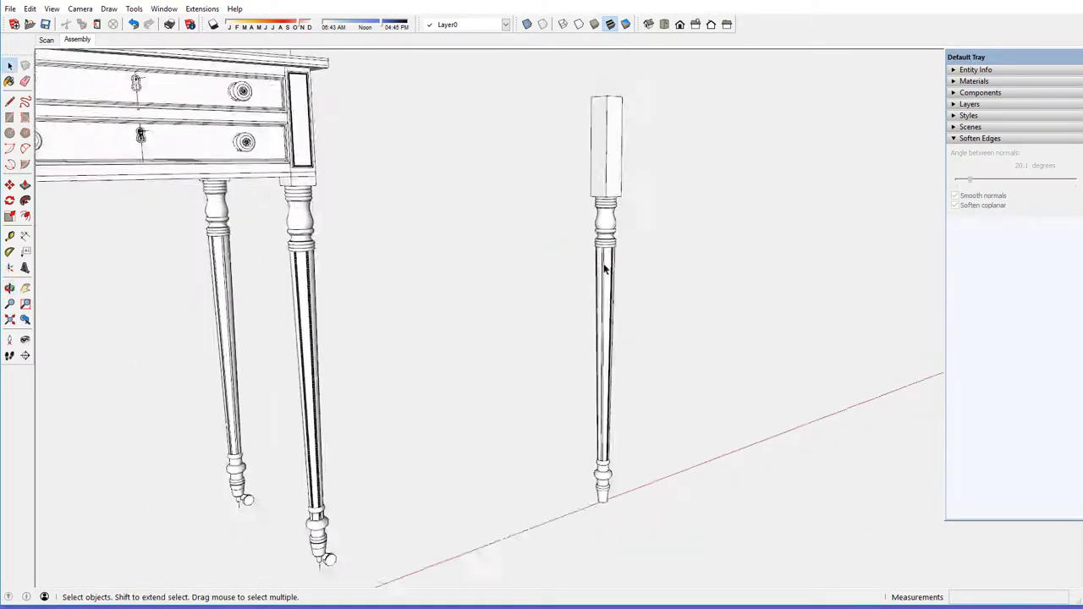
{"action": "left_click_drag", "start_coordinate": [592, 254], "coordinate": [550, 271]}
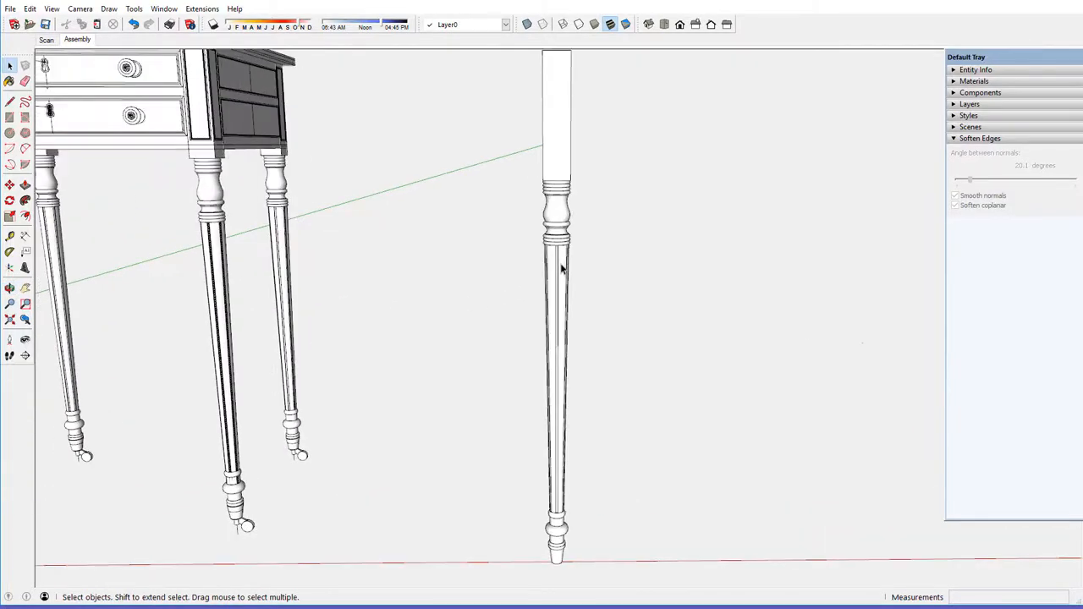
{"action": "mouse_move", "coordinate": [565, 303]}
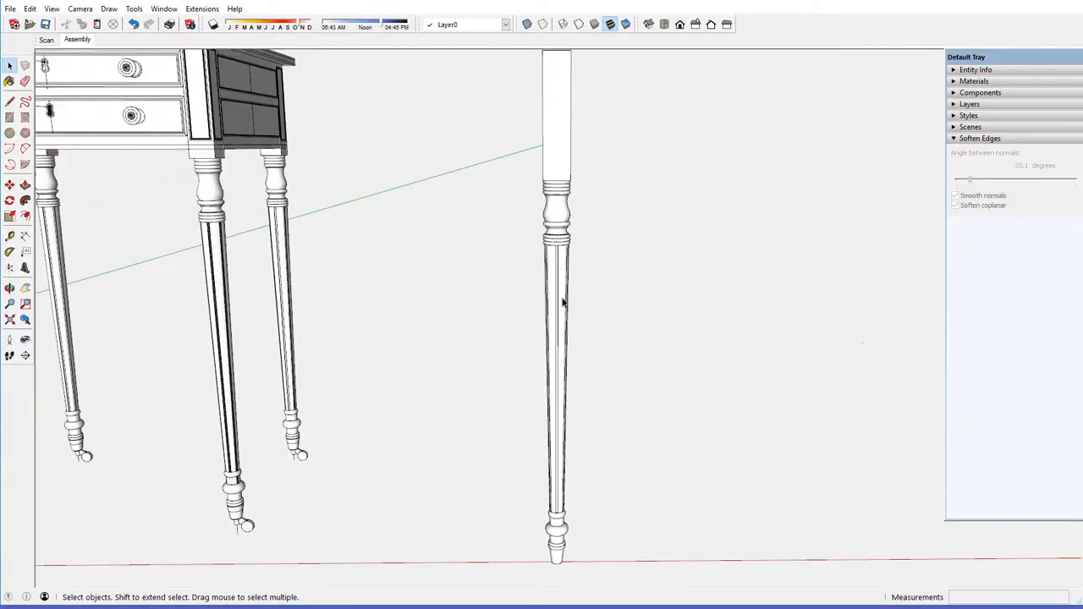